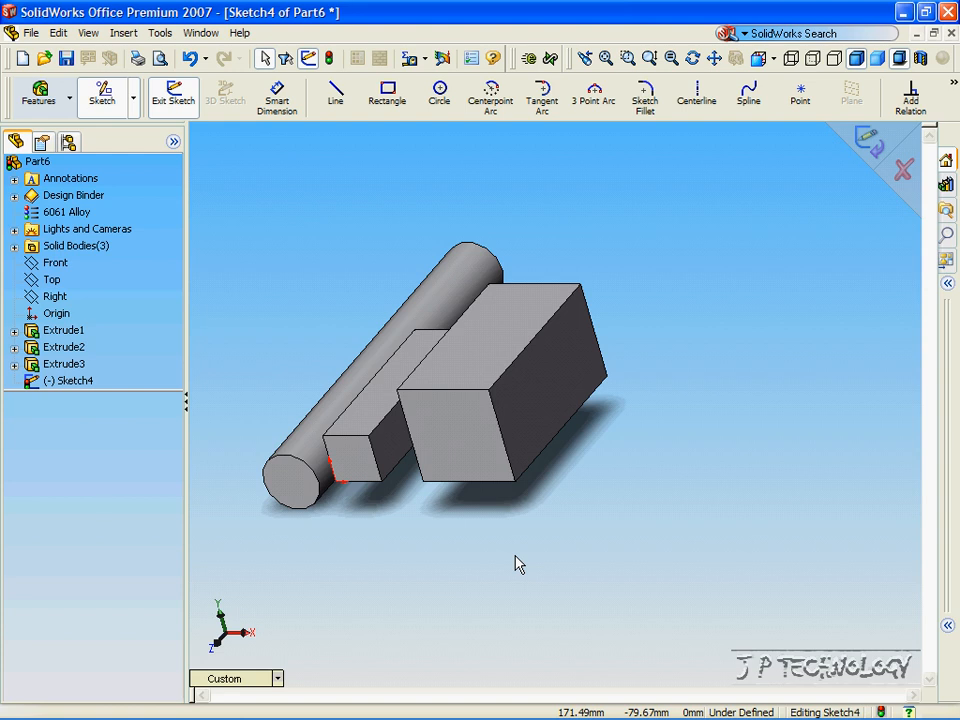
pyautogui.moveTo(436, 543)
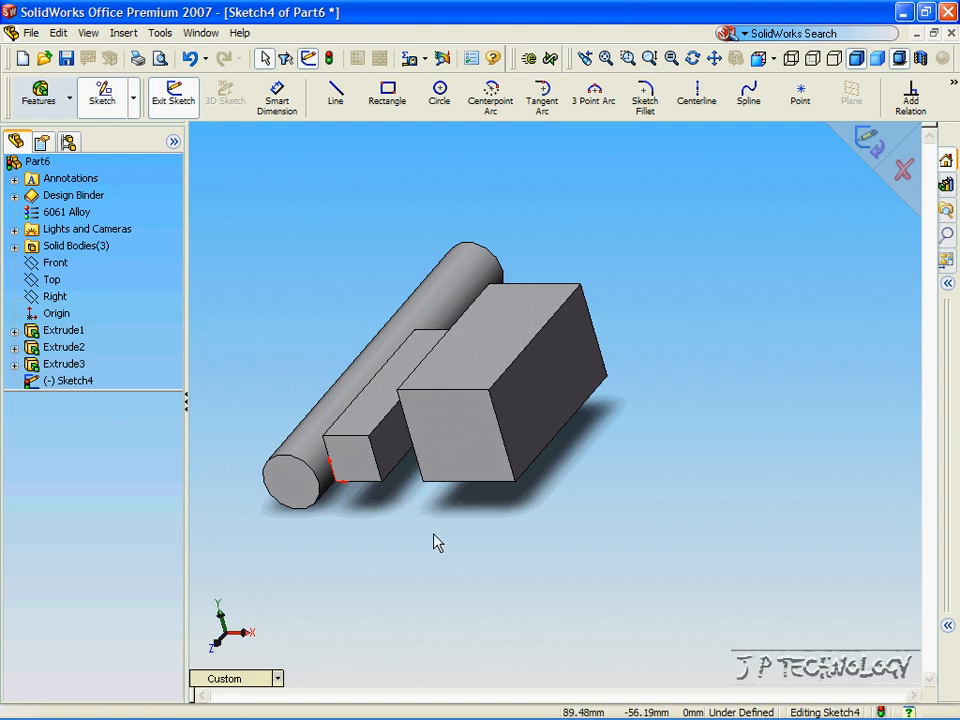
pyautogui.moveTo(421, 548)
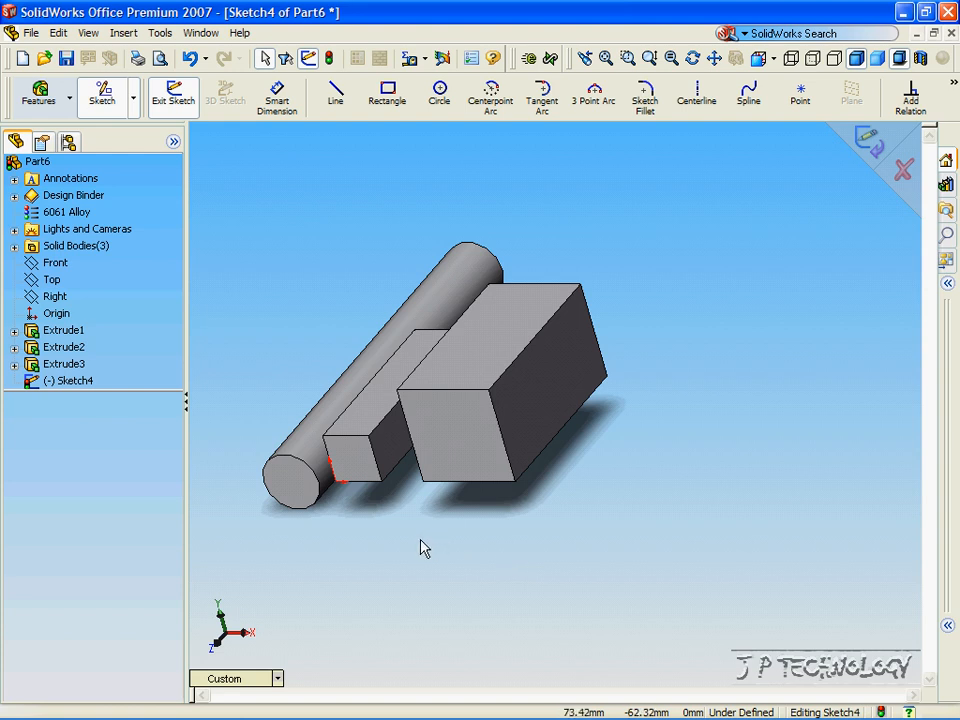
pyautogui.moveTo(398, 545)
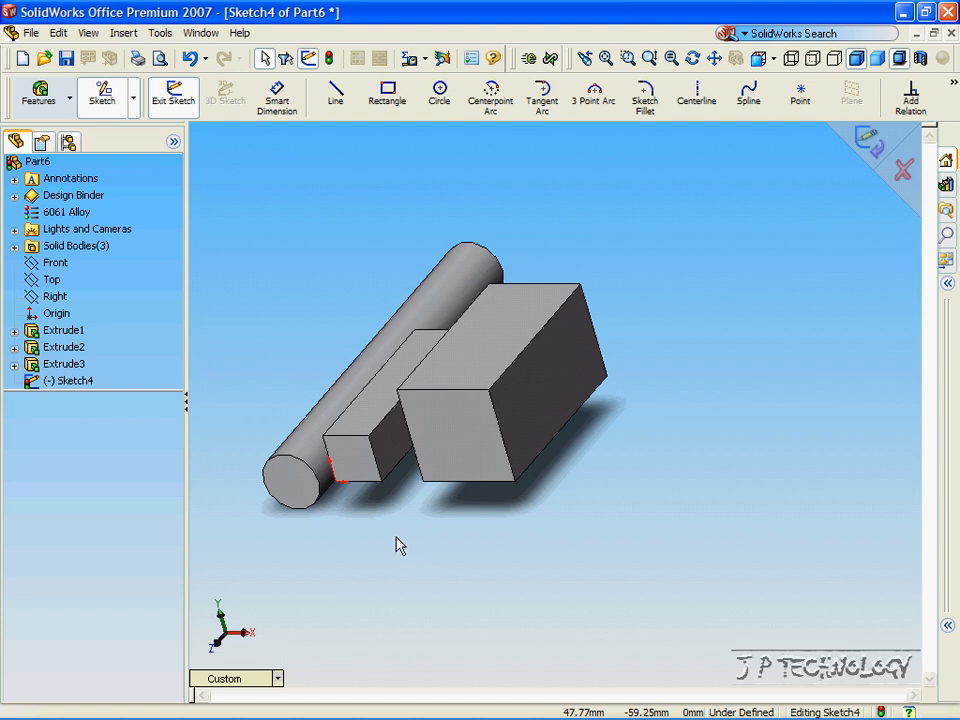
pyautogui.moveTo(285, 565)
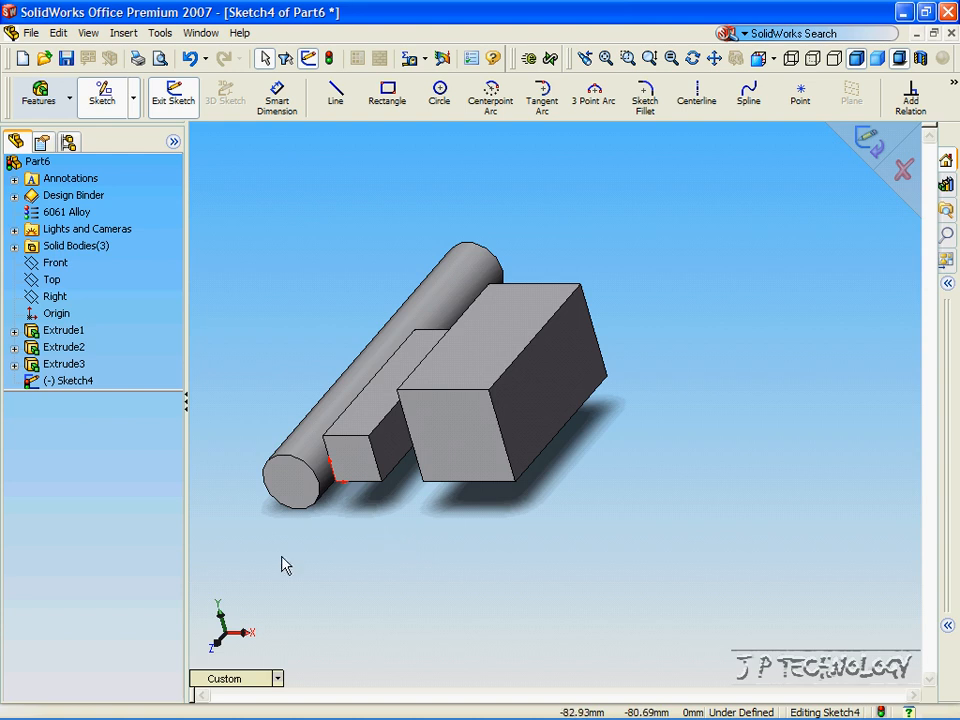
# On the Front plane, draw a 50 mm radius circle centred on the large block's bottom edge.
pyautogui.click(55, 262)
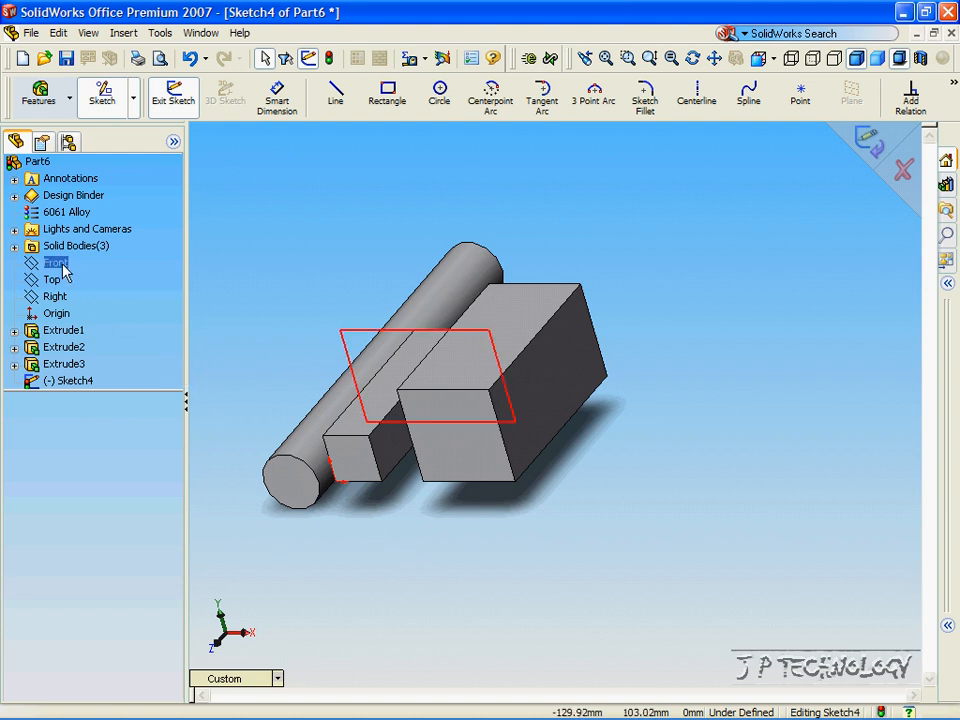
pyautogui.click(56, 262)
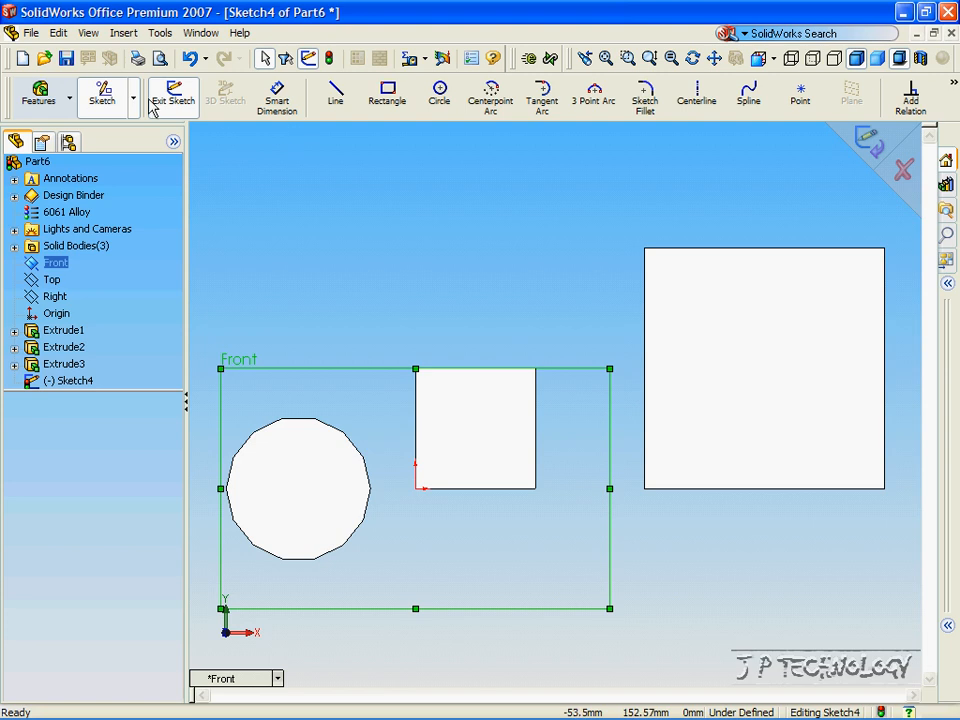
pyautogui.moveTo(490, 97)
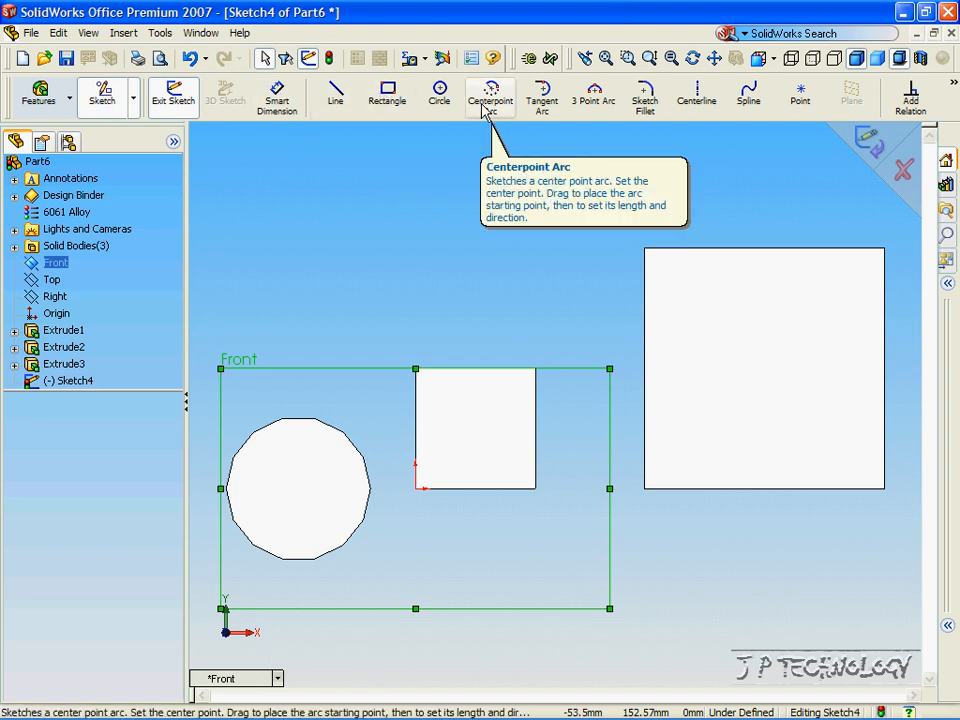
pyautogui.click(438, 95)
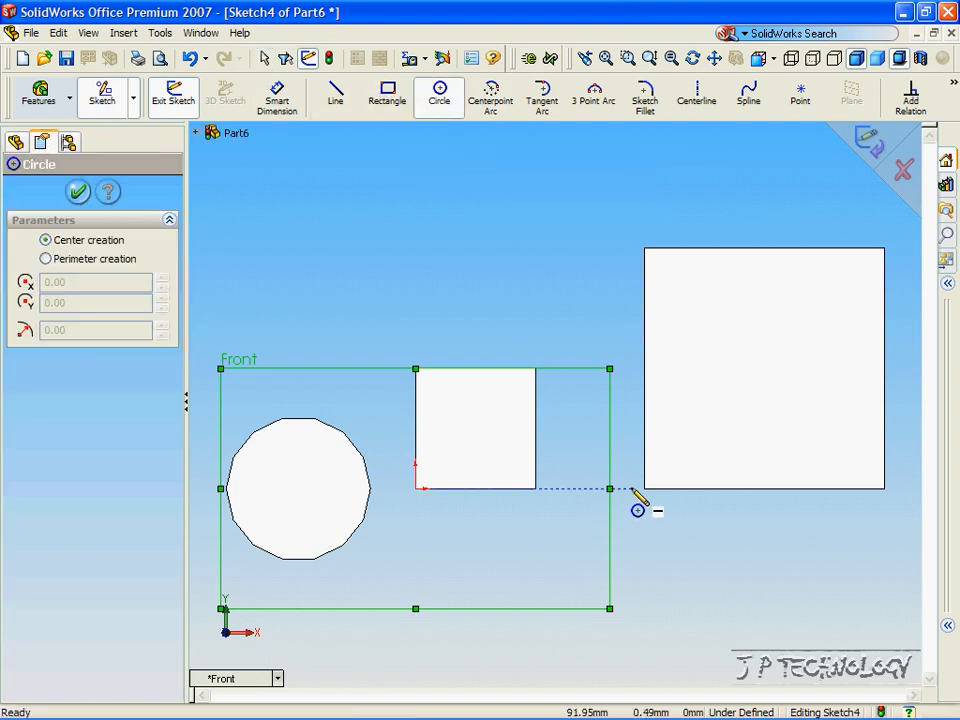
pyautogui.moveTo(772, 506)
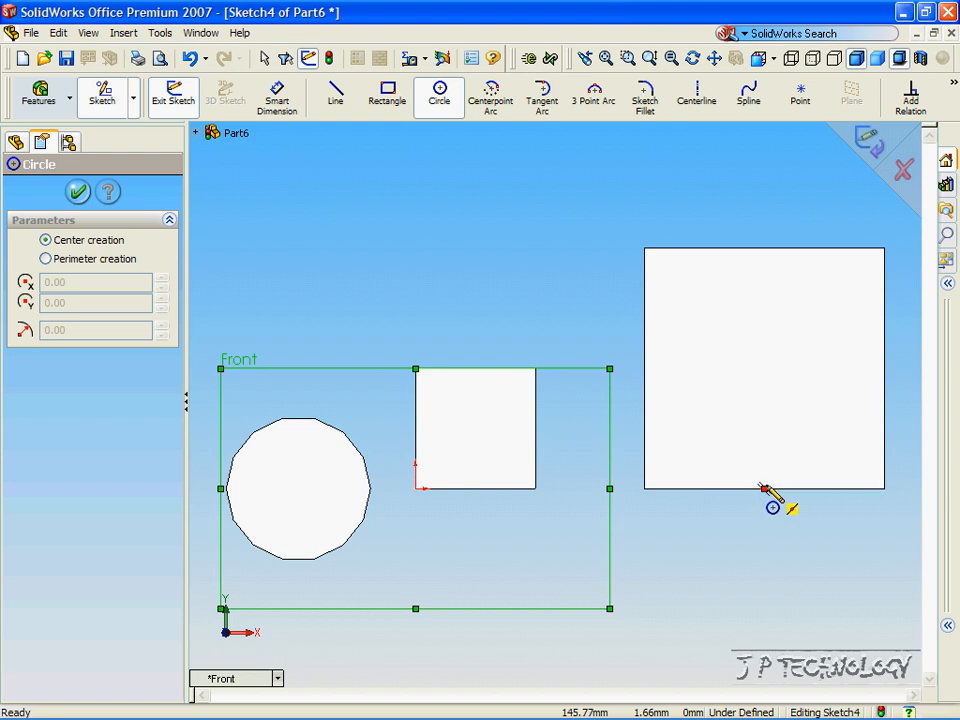
pyautogui.moveTo(770, 515)
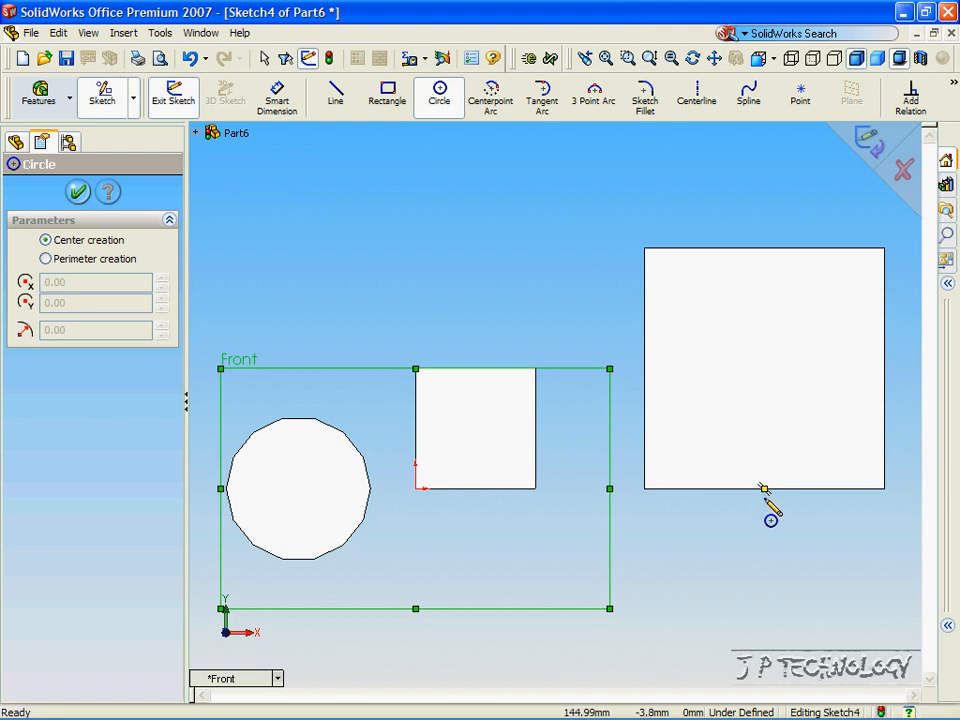
pyautogui.moveTo(770, 510)
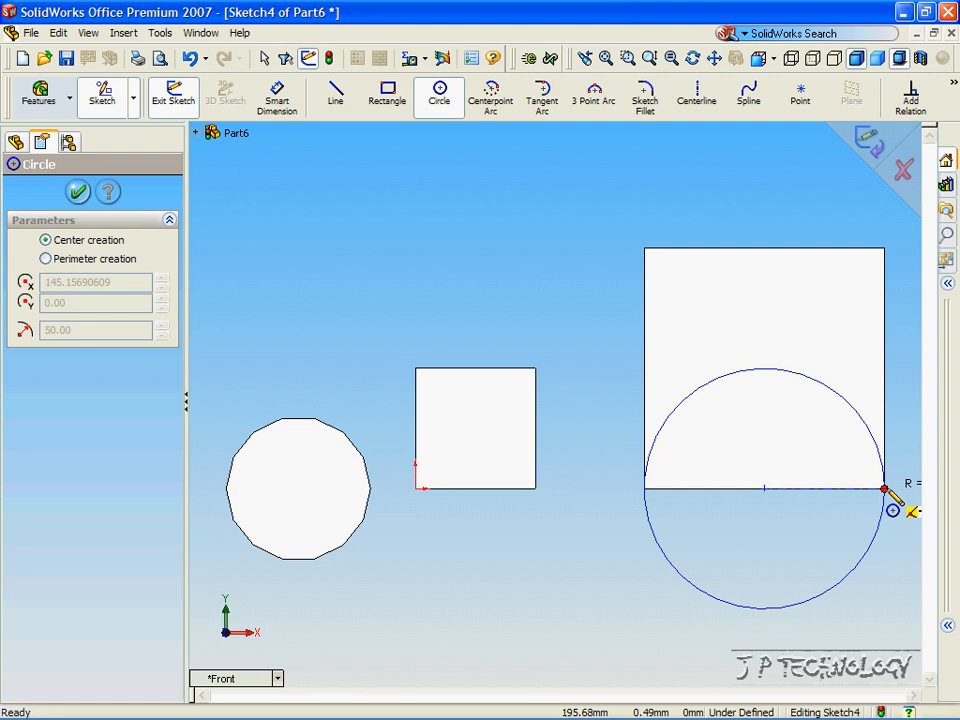
pyautogui.click(884, 489)
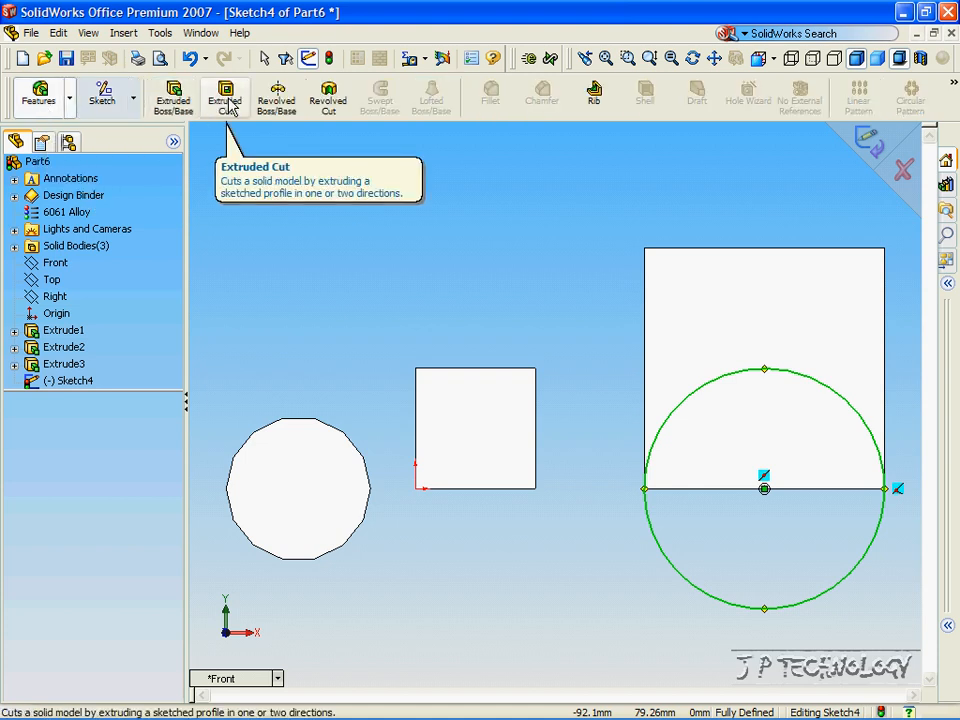
# Start an extruded cut from the circle with a 150 mm Blind depth.
pyautogui.click(224, 95)
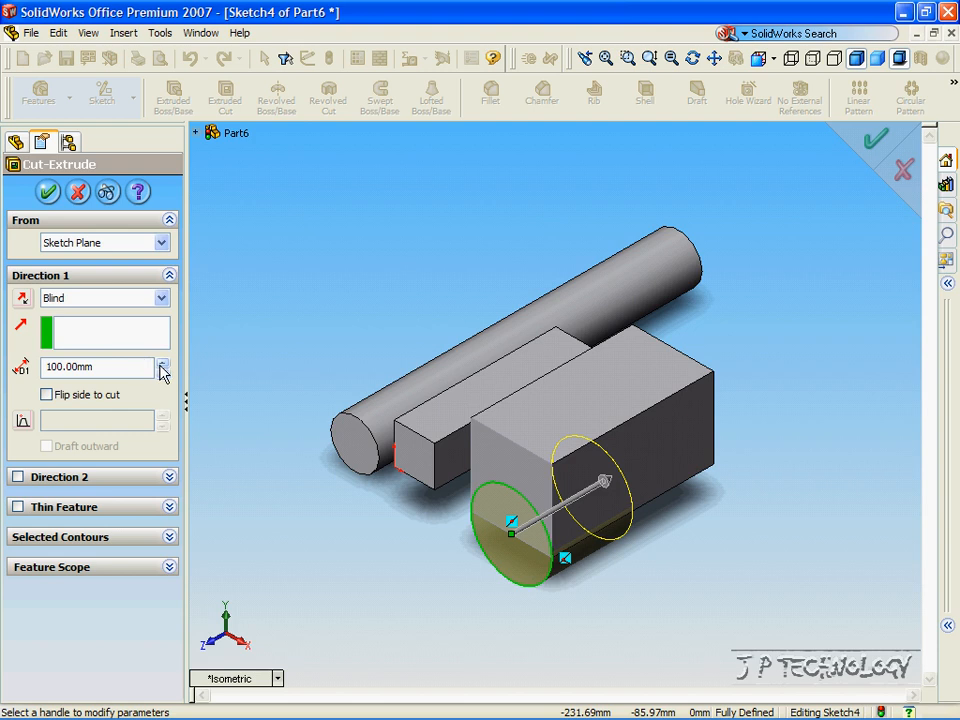
pyautogui.click(162, 361)
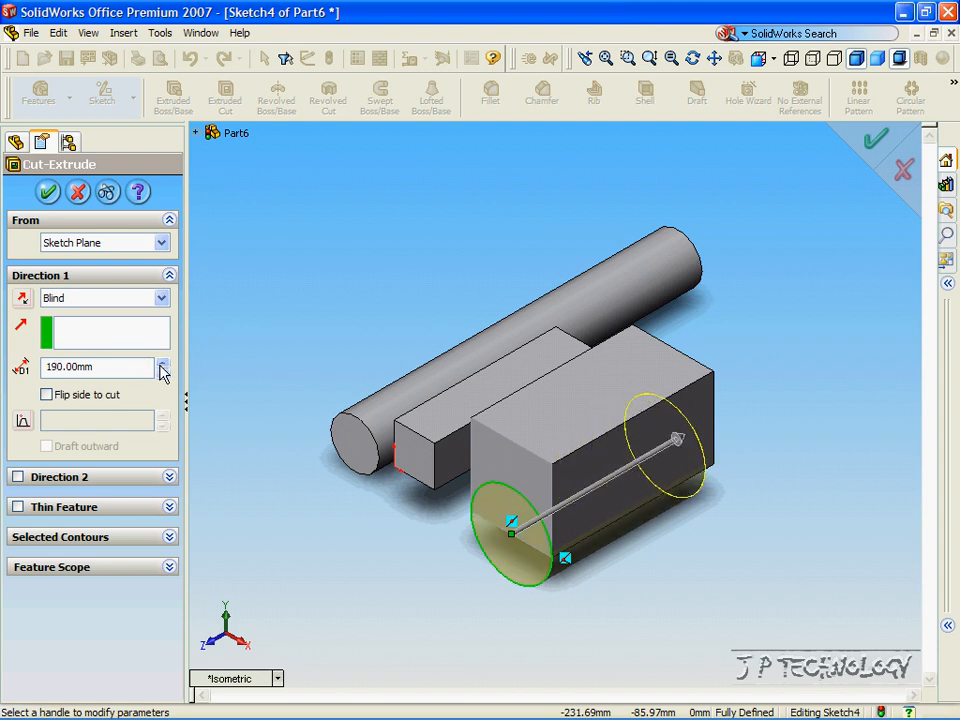
pyautogui.click(163, 361)
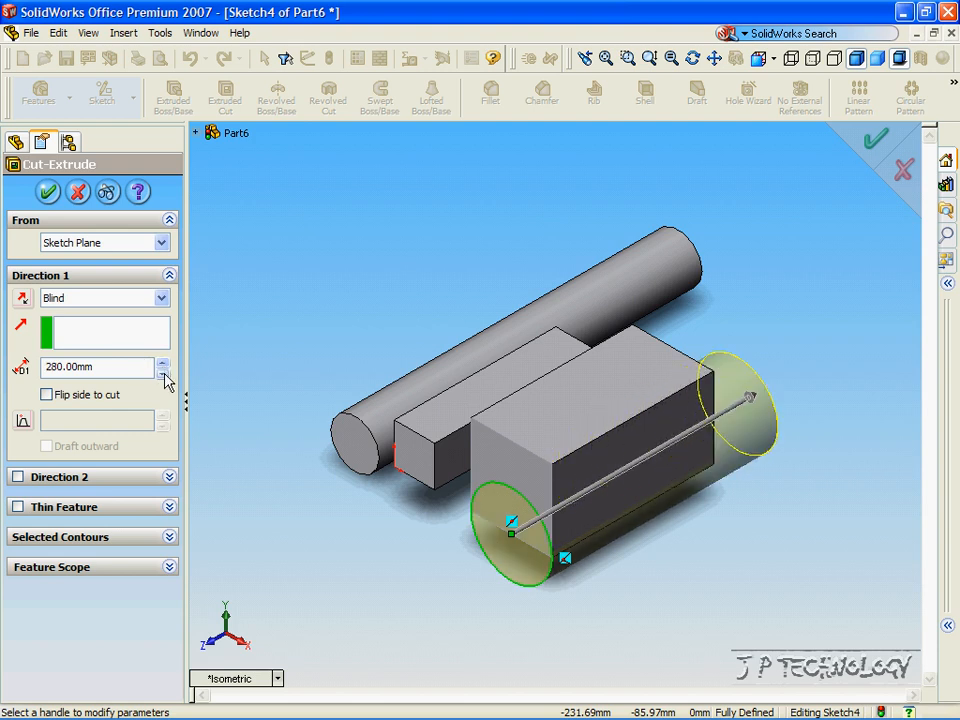
pyautogui.click(163, 373)
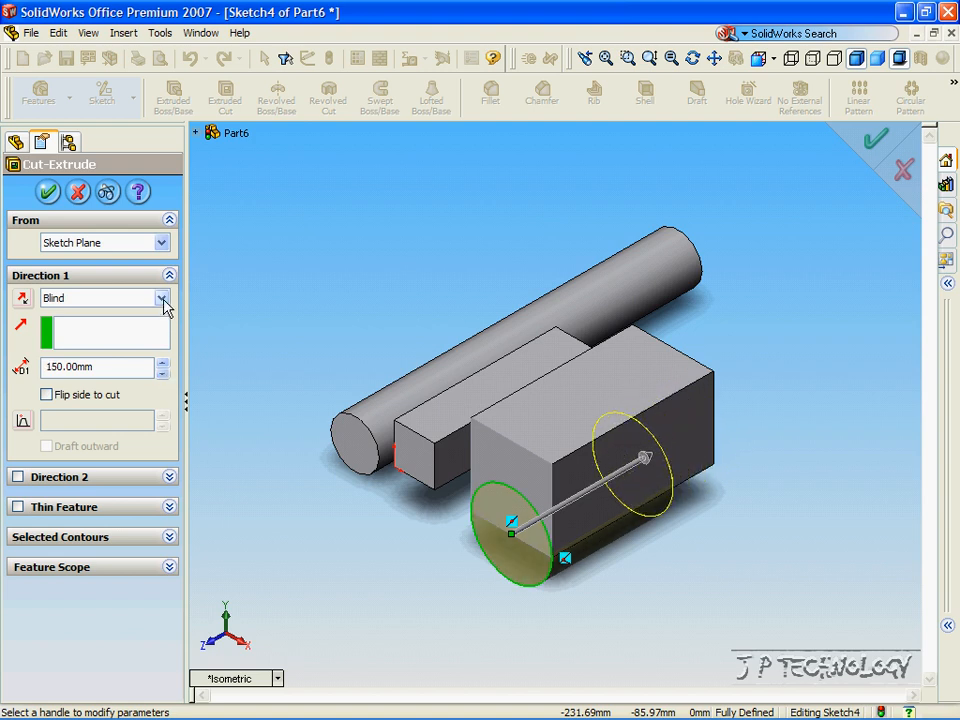
pyautogui.click(161, 298)
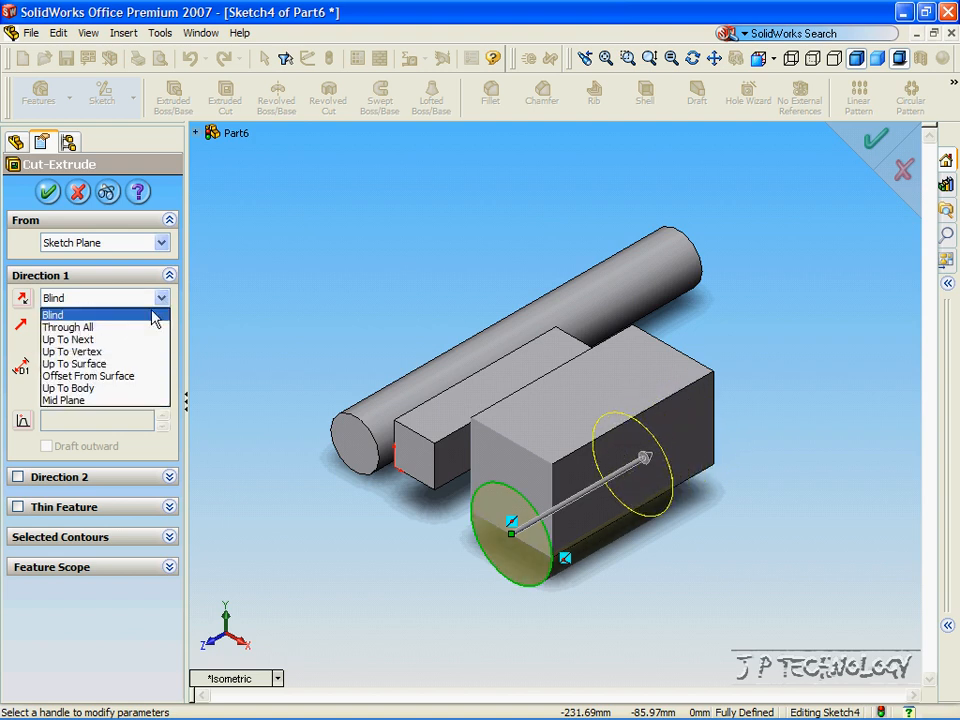
pyautogui.moveTo(75, 326)
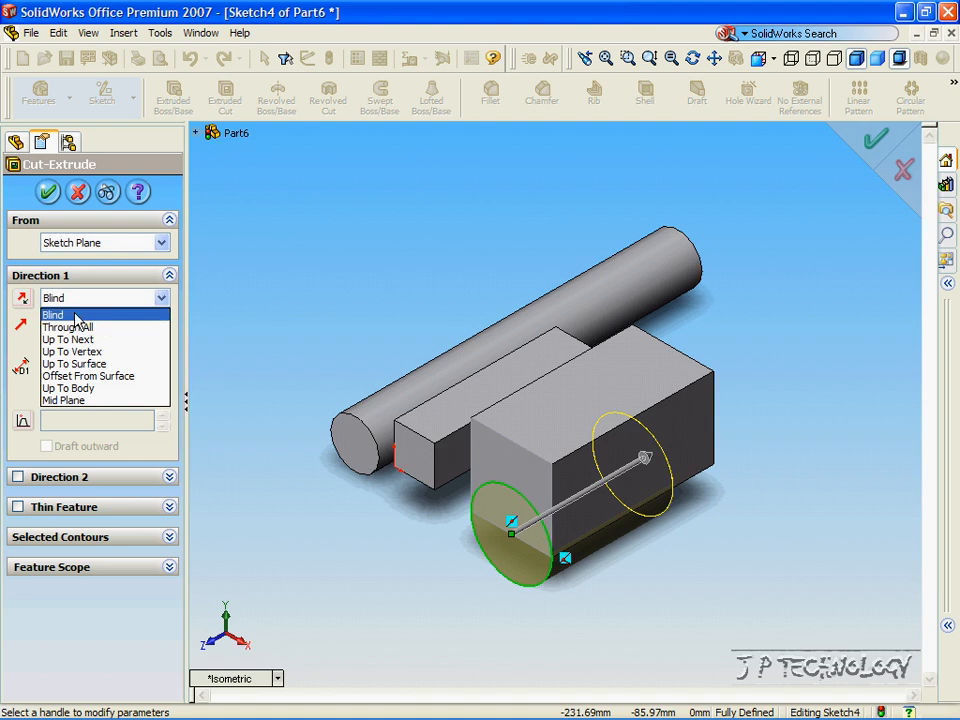
pyautogui.moveTo(98, 326)
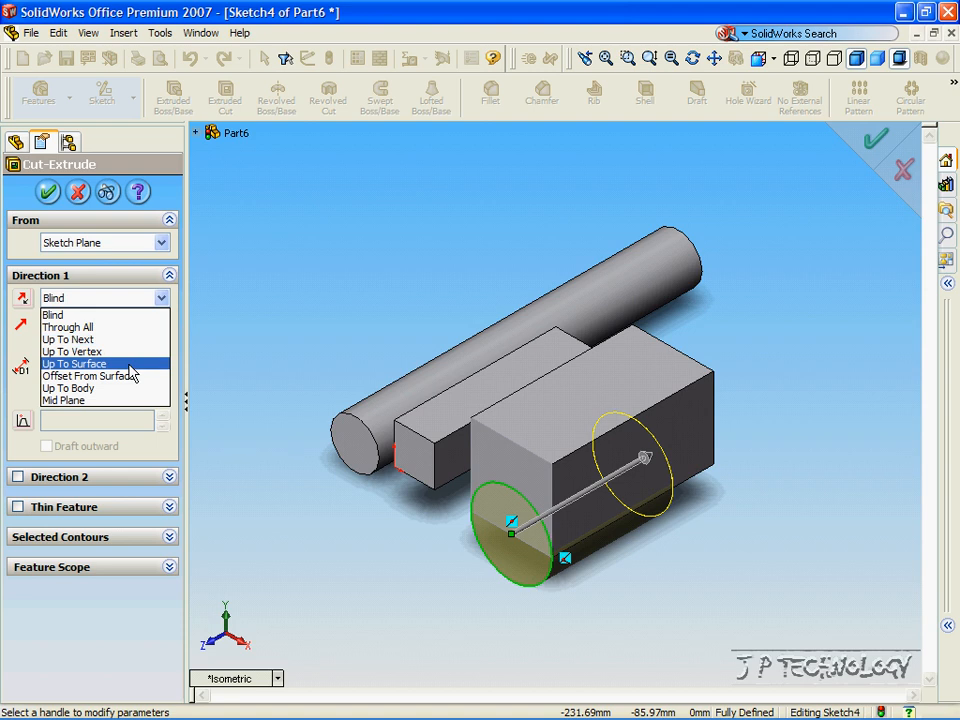
pyautogui.moveTo(70, 388)
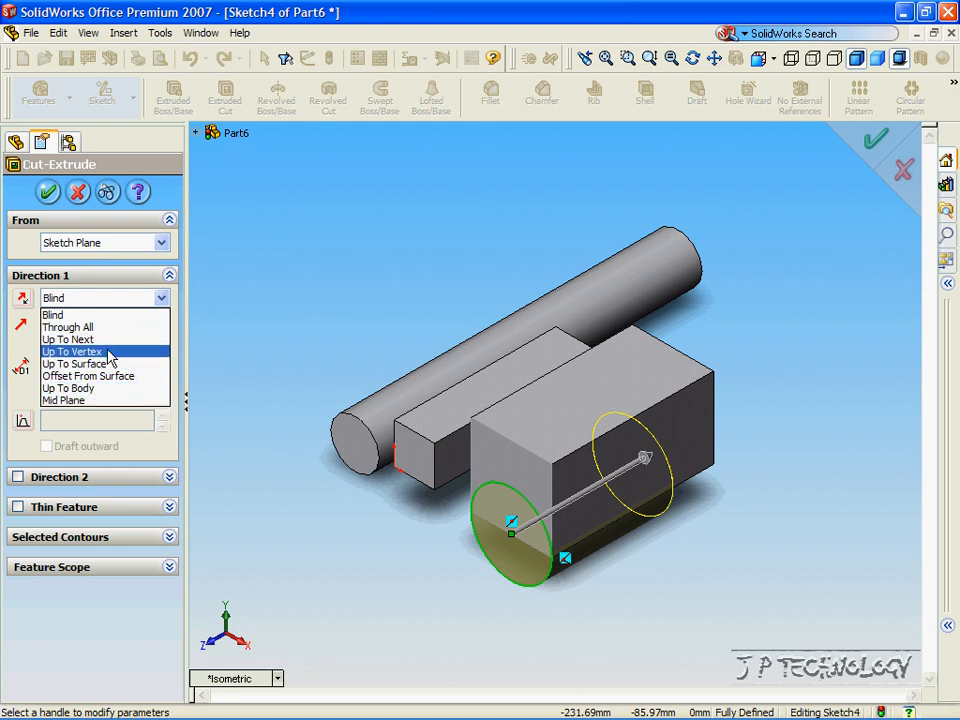
pyautogui.moveTo(75, 363)
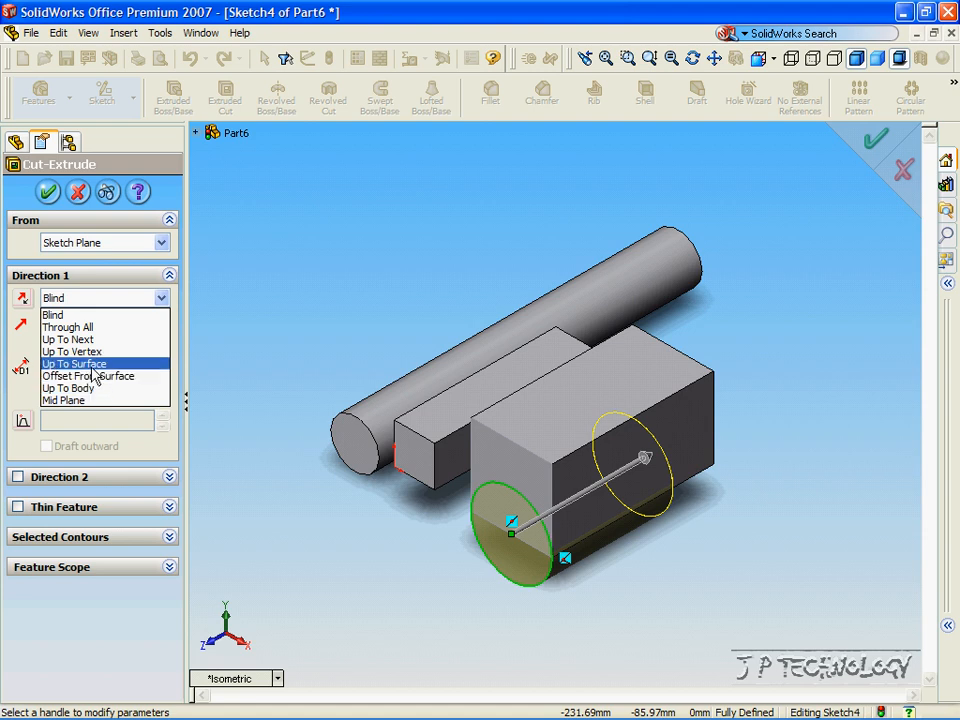
pyautogui.moveTo(72, 351)
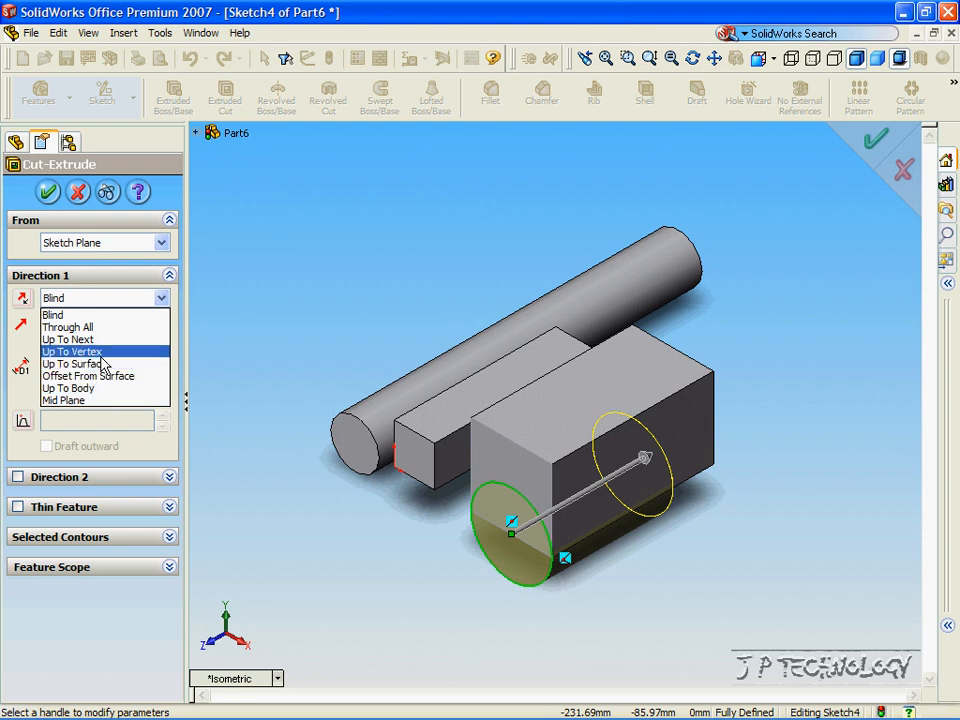
pyautogui.moveTo(95, 363)
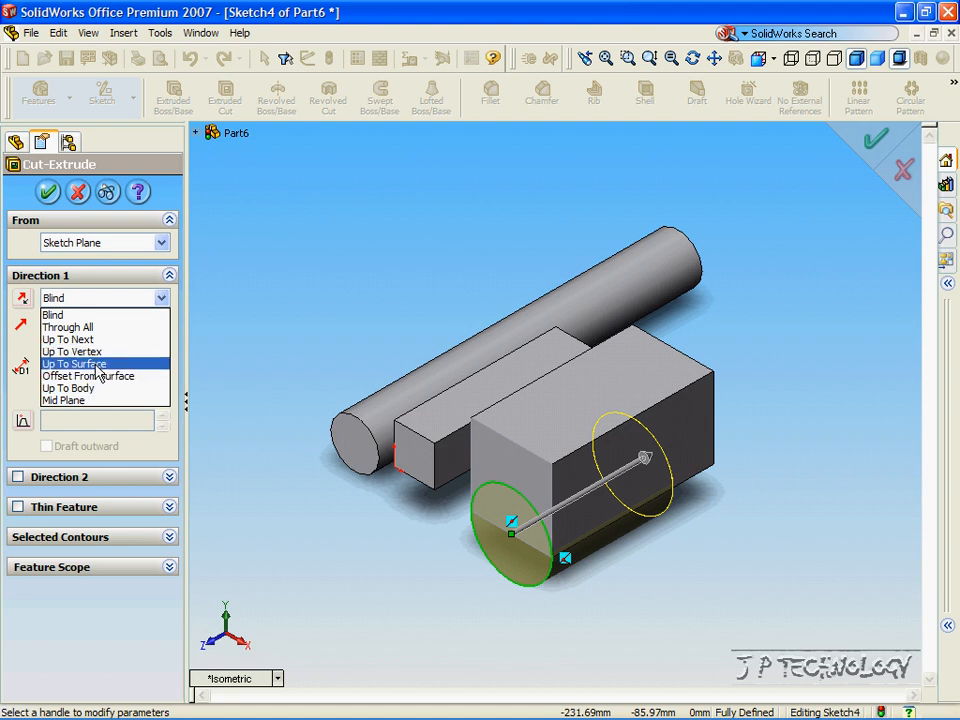
pyautogui.moveTo(70, 314)
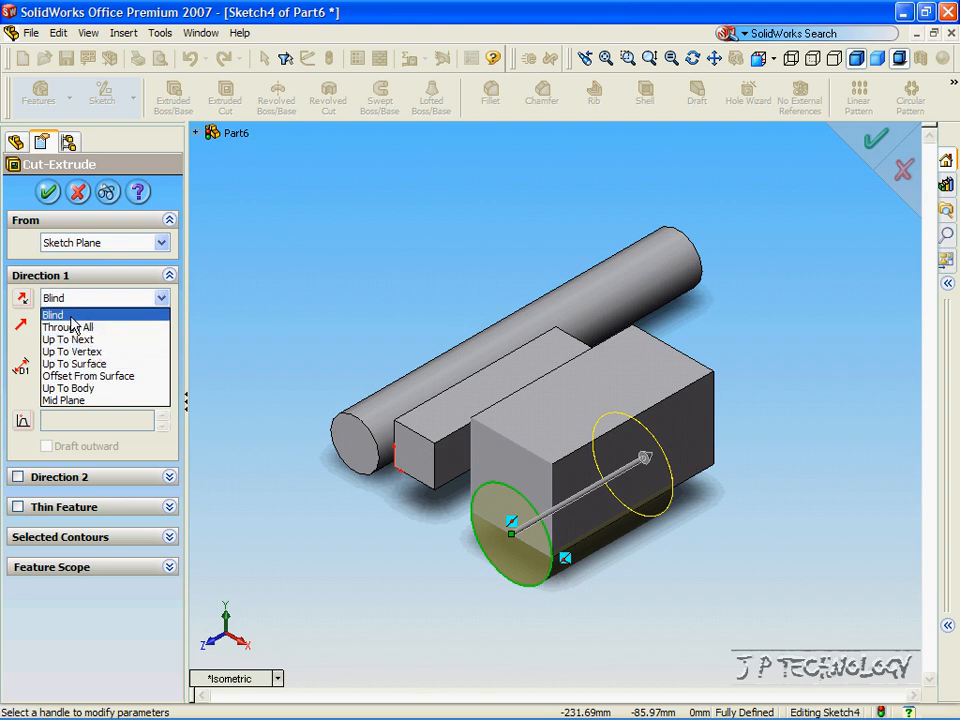
pyautogui.click(53, 314)
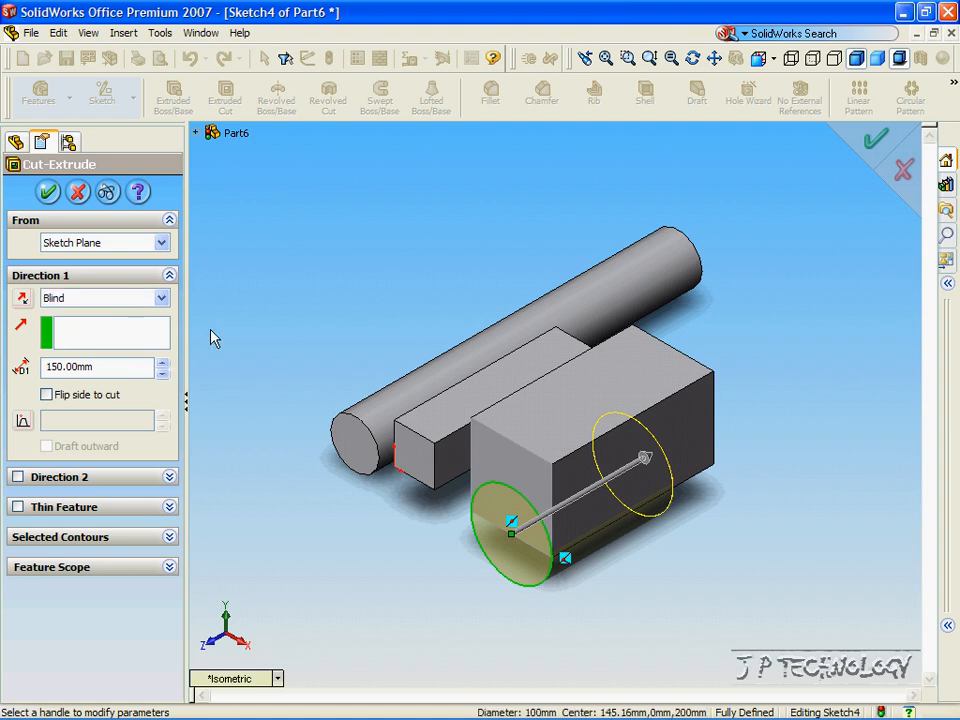
# Change the circular cut's Blind depth to 100 mm.
pyautogui.click(163, 362)
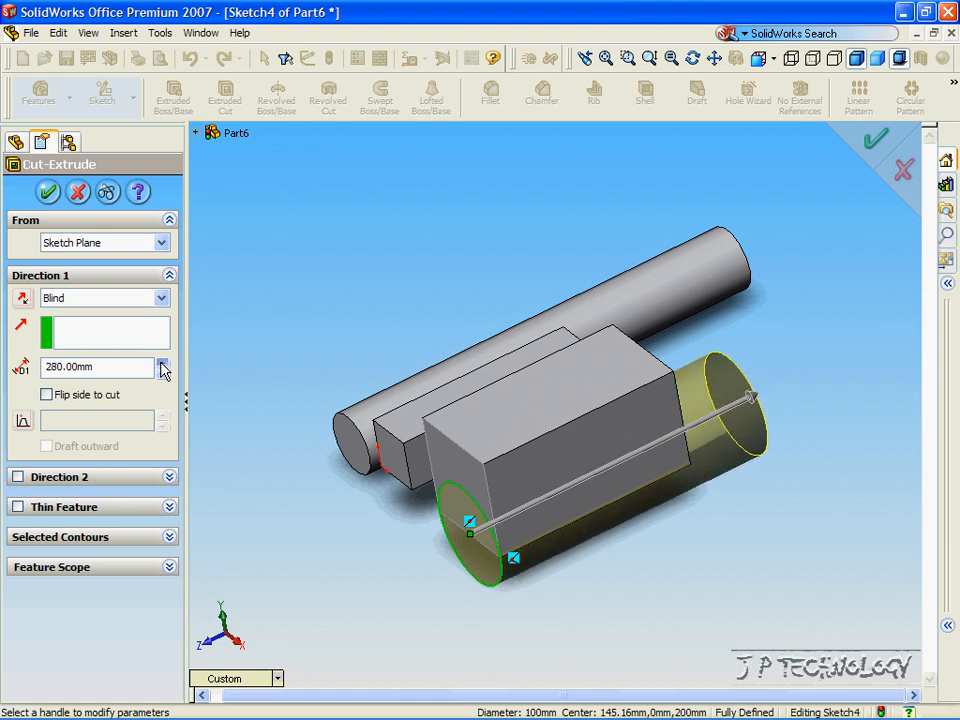
pyautogui.click(163, 373)
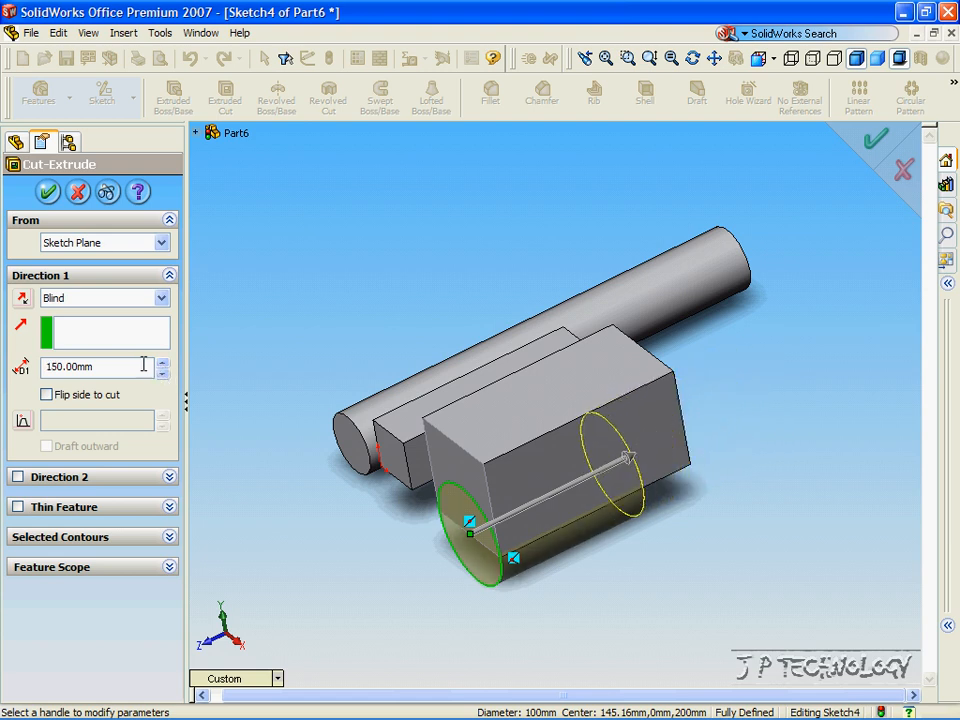
pyautogui.tripleClick(95, 366)
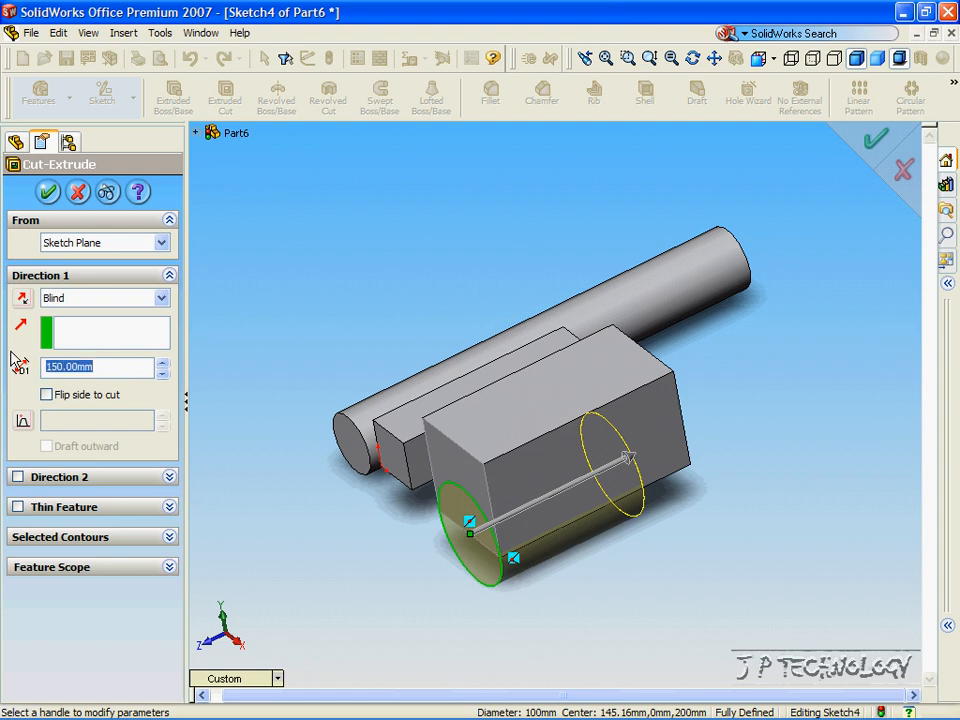
pyautogui.write('100')
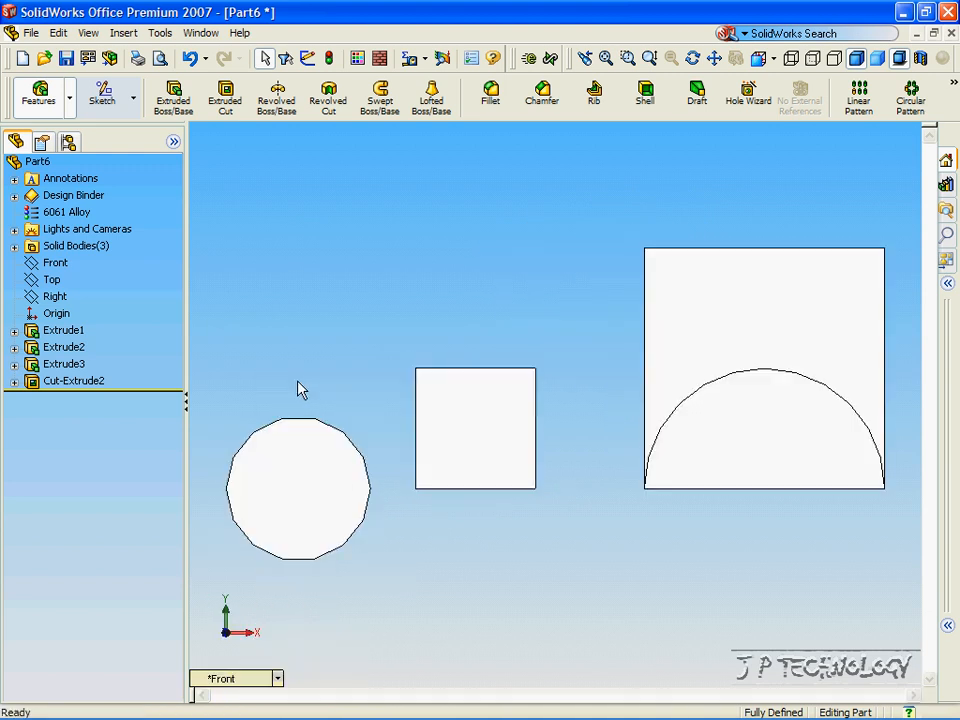
# Sketch a triangular peak with lines on the Front plane inside the square block.
pyautogui.click(55, 262)
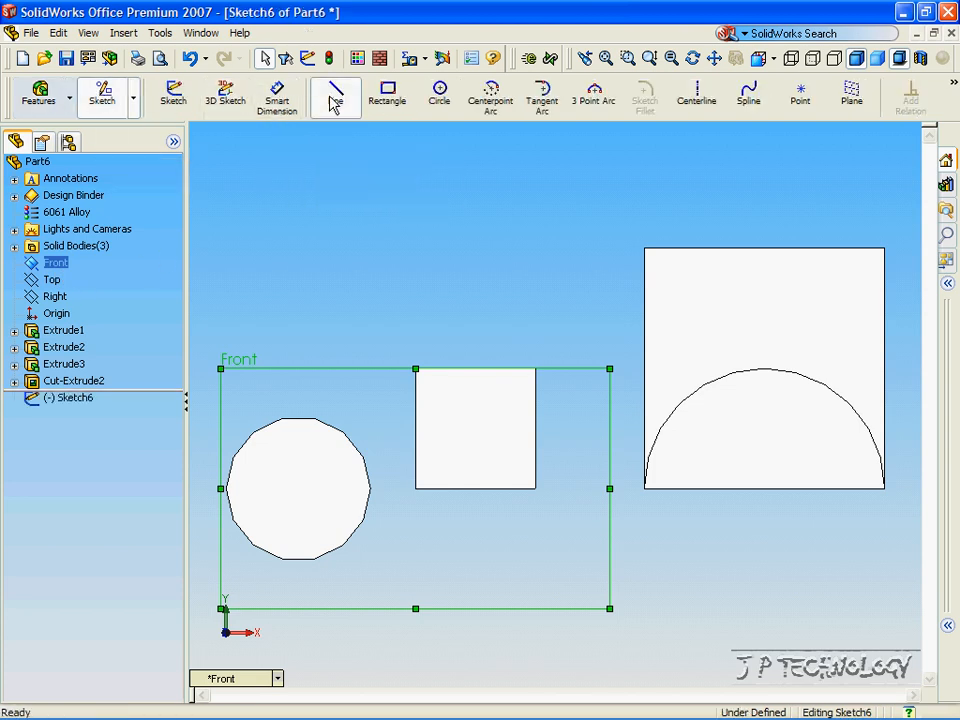
pyautogui.click(335, 92)
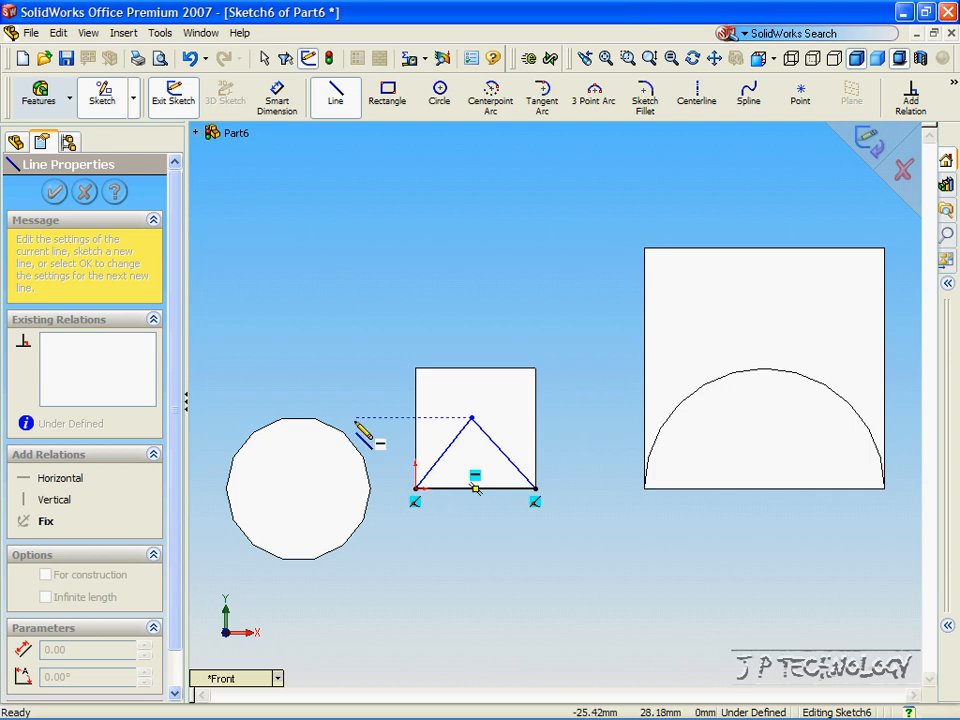
pyautogui.moveTo(870, 152)
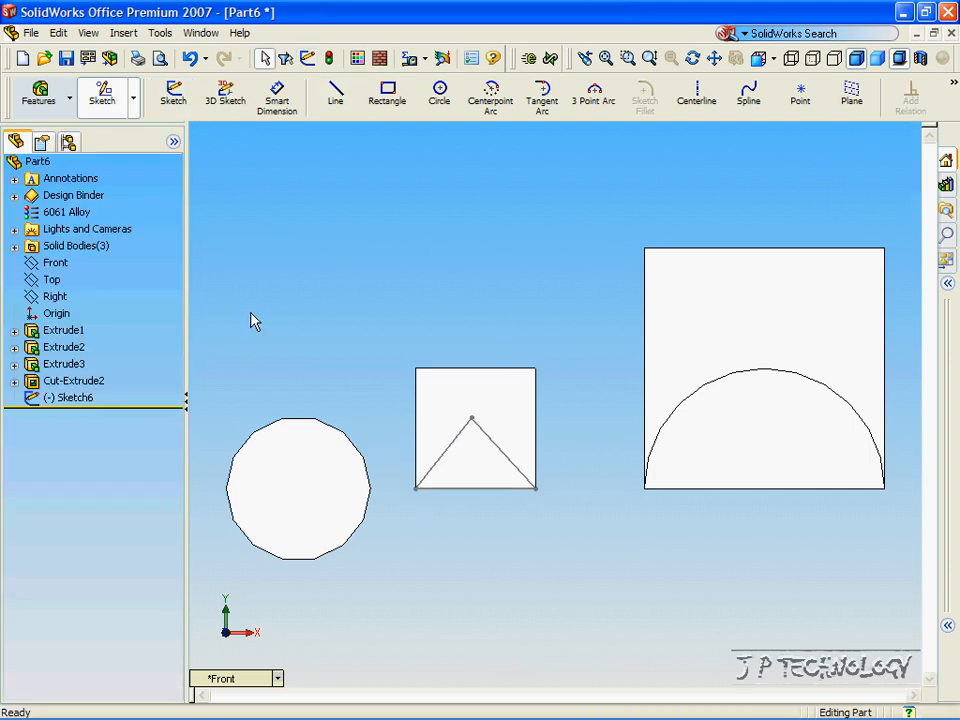
# Reopen Sketch6 with Edit Sketch from its FeatureManager context menu.
pyautogui.click(73, 397)
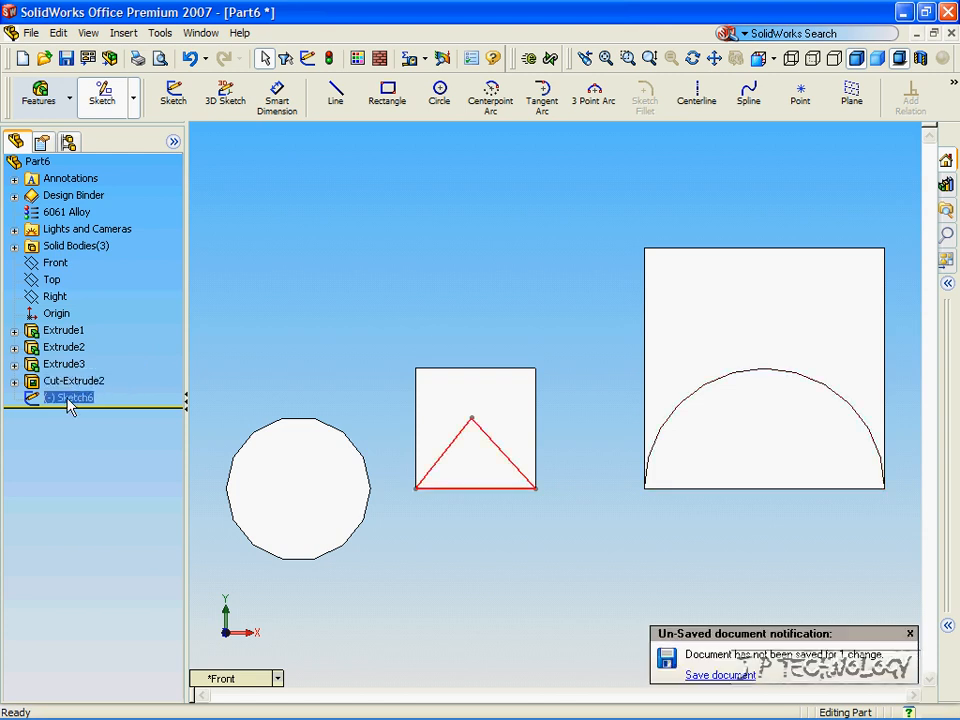
pyautogui.rightClick(70, 397)
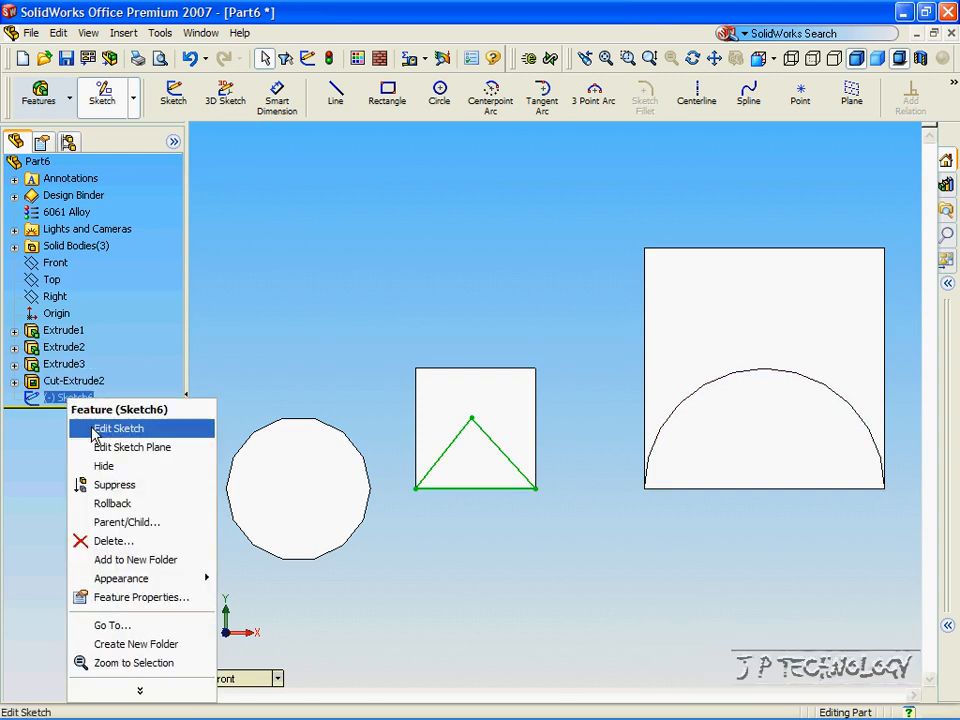
pyautogui.click(118, 428)
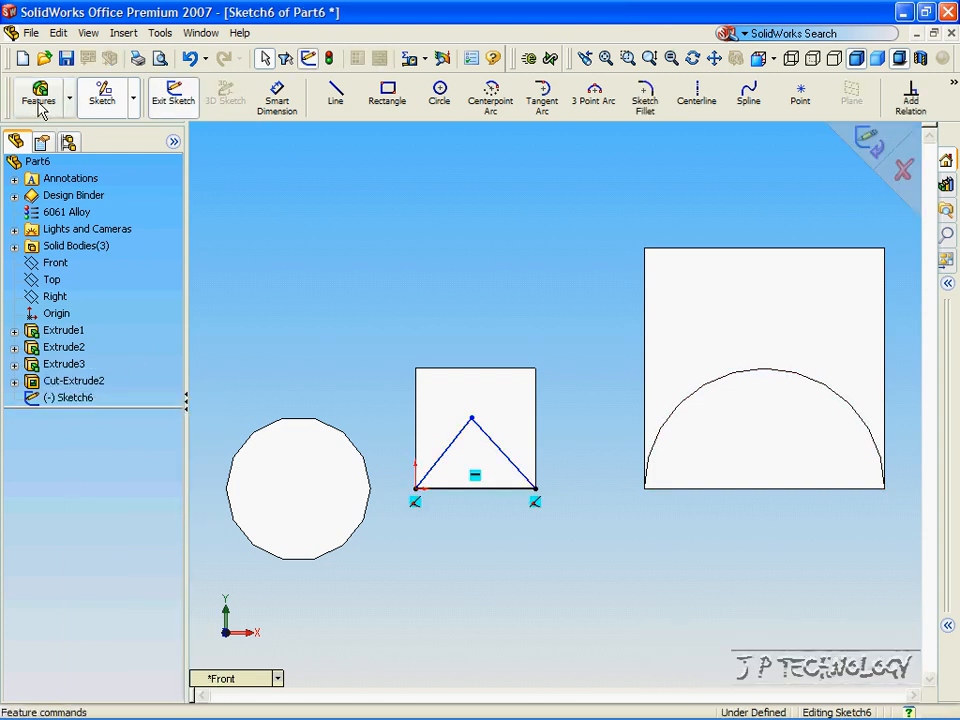
pyautogui.click(38, 97)
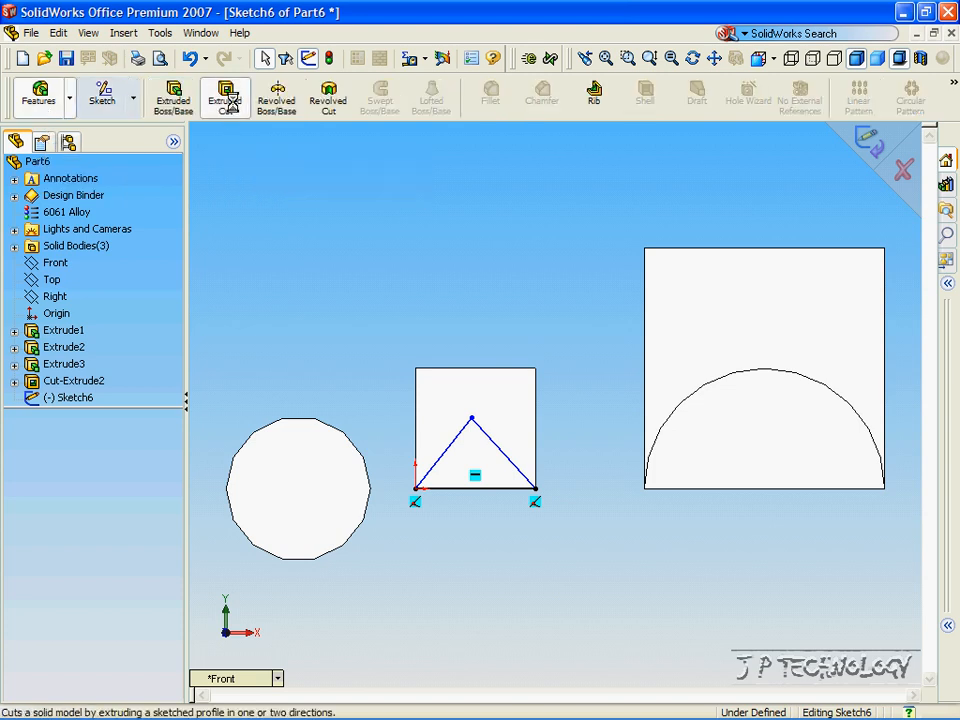
# Cut Sketch6's triangle Through All in the reversed direction, creating Cut-Extrude3.
pyautogui.click(224, 95)
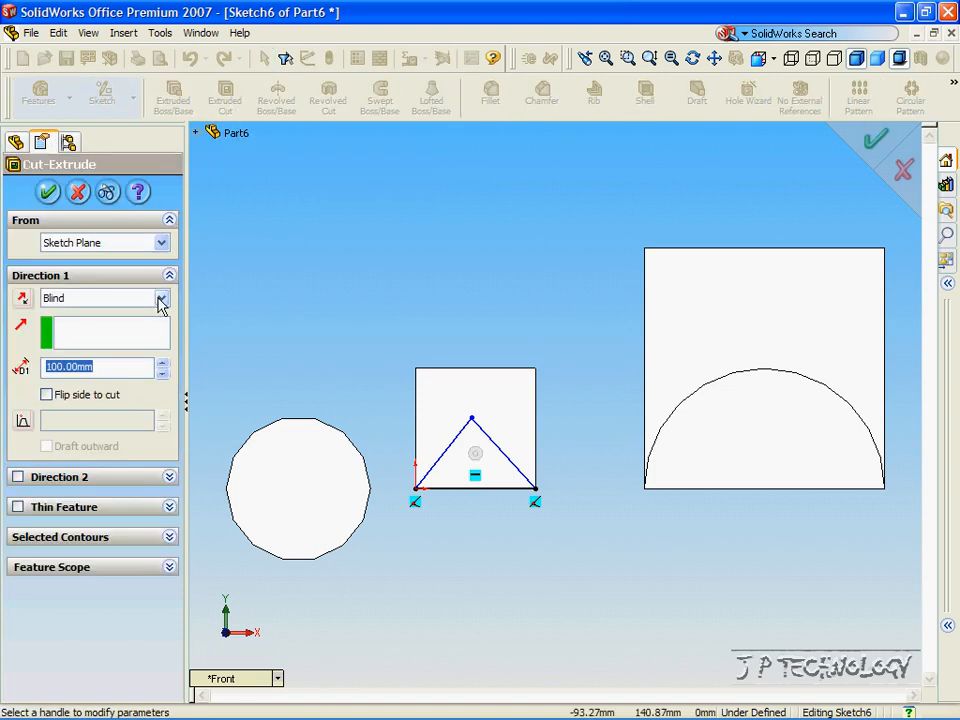
pyautogui.click(160, 298)
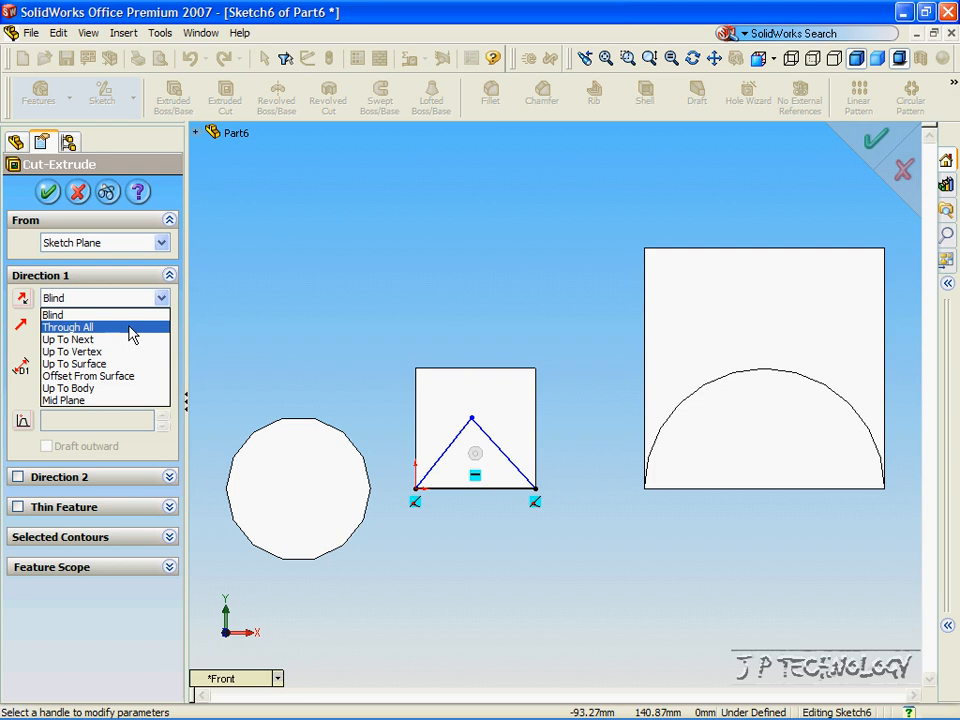
pyautogui.click(67, 327)
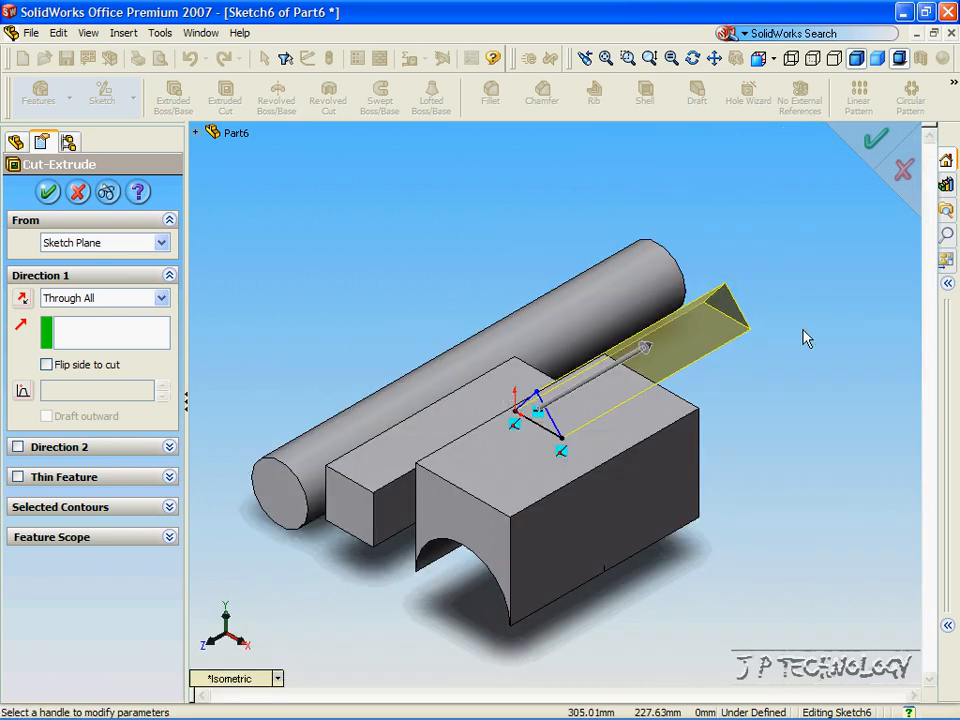
pyautogui.moveTo(563, 371)
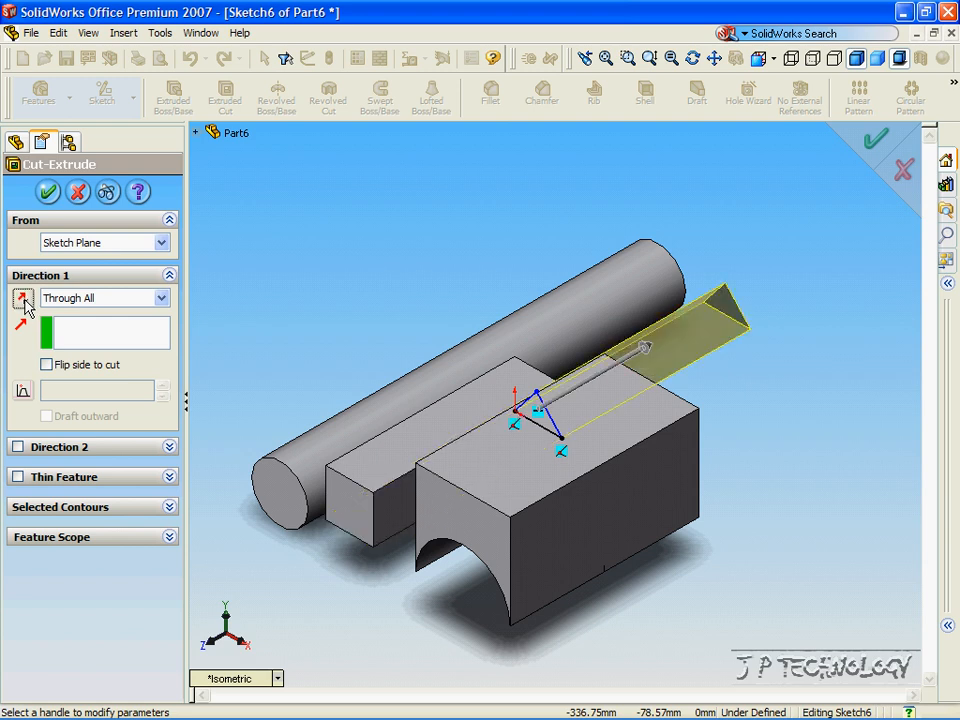
pyautogui.click(20, 297)
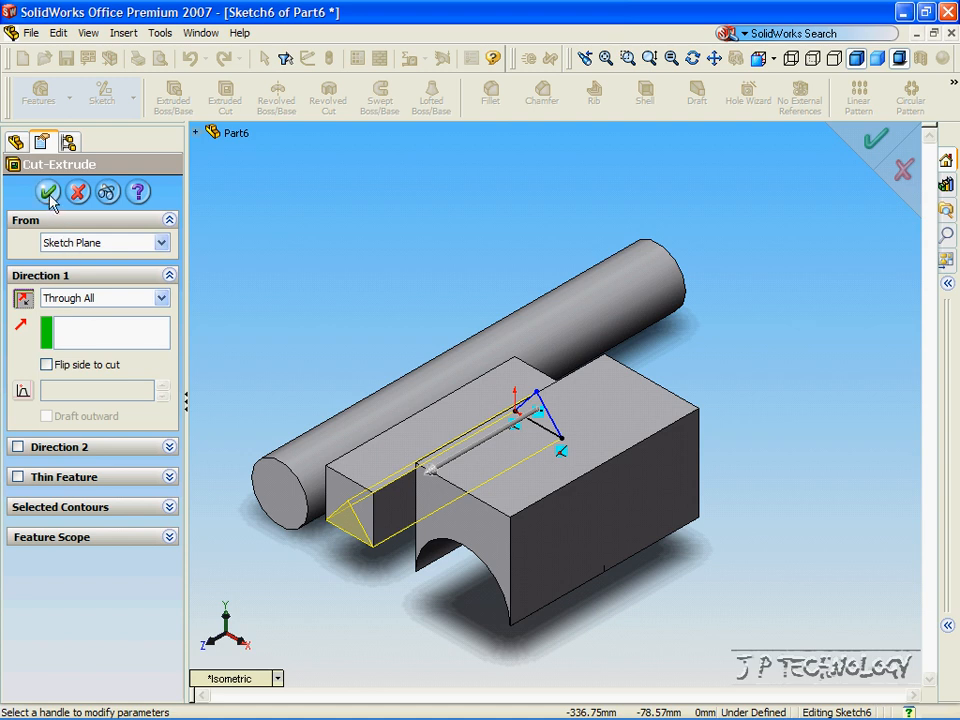
pyautogui.moveTo(280, 324)
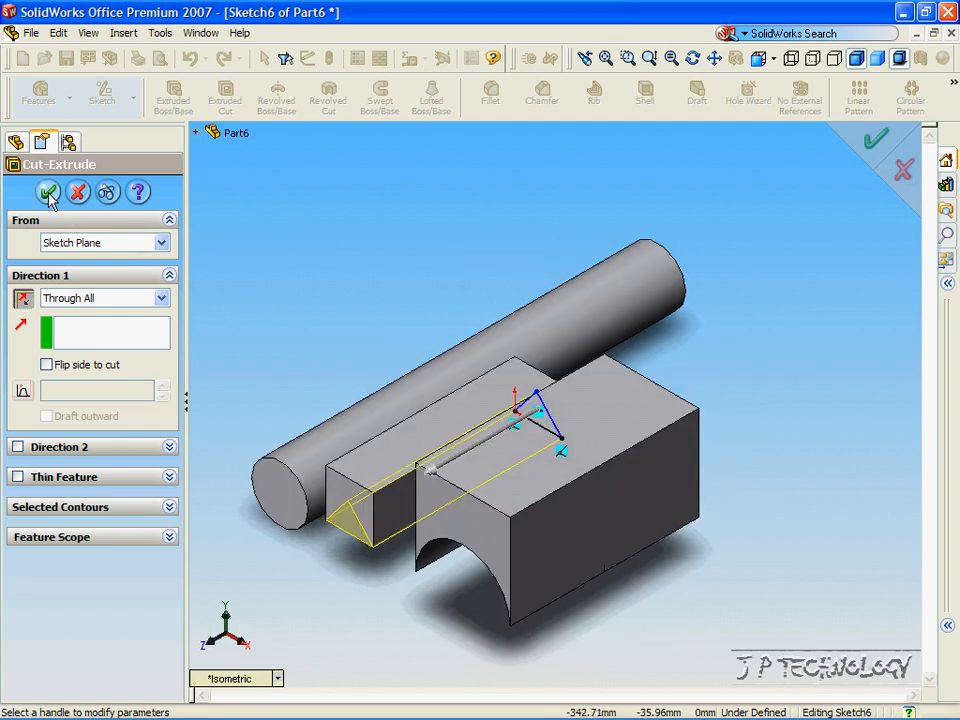
pyautogui.click(48, 191)
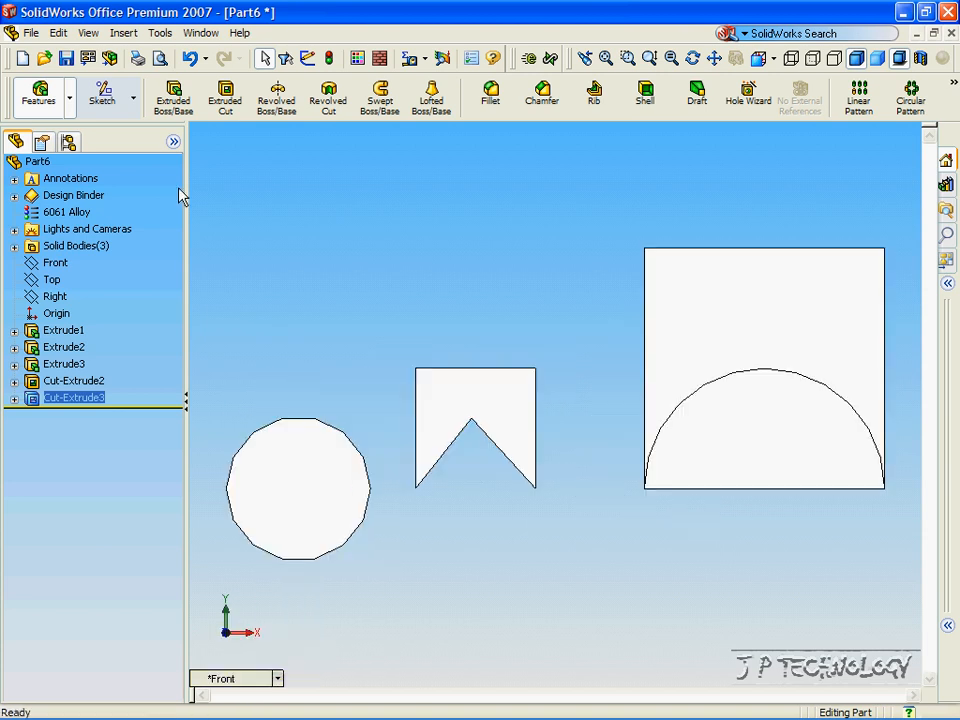
# Draw a rectangle on the Front plane over the circle's upper half.
pyautogui.click(56, 262)
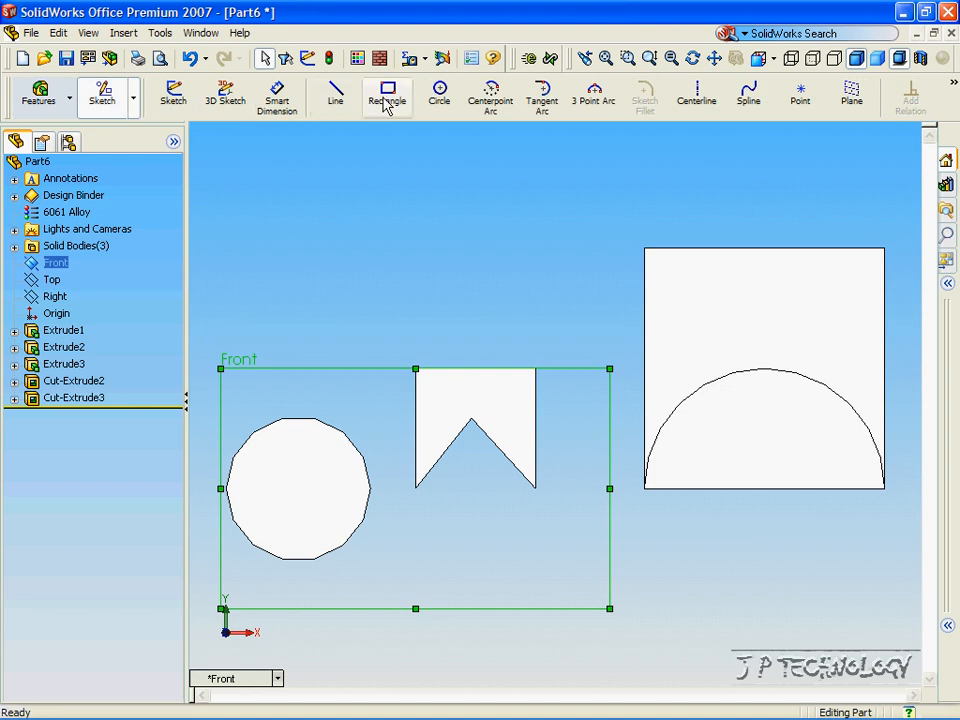
pyautogui.click(387, 91)
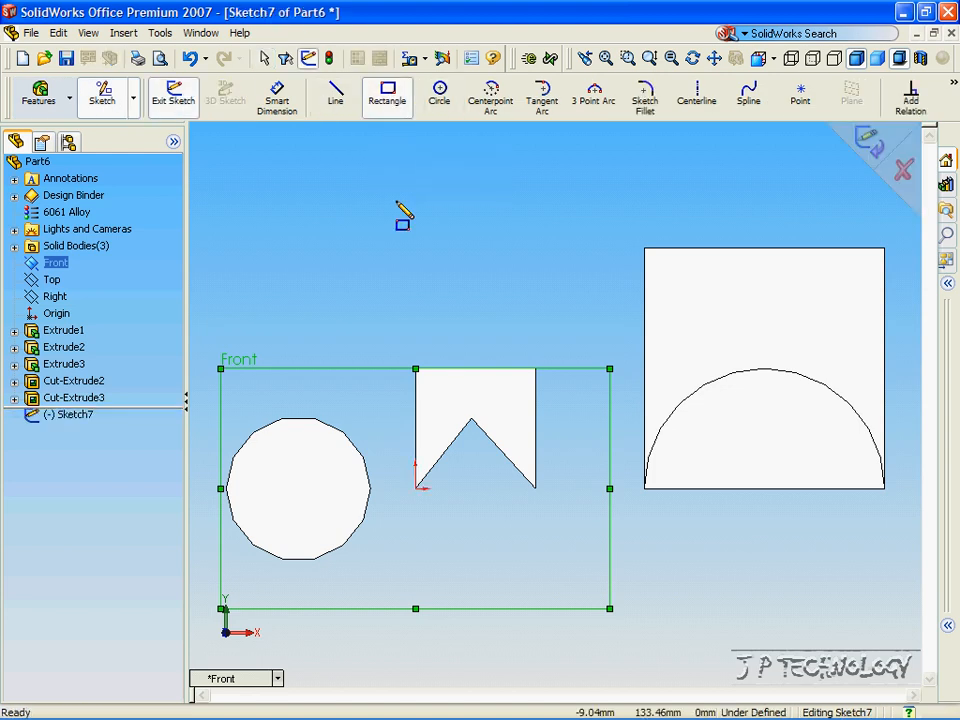
pyautogui.moveTo(420, 510)
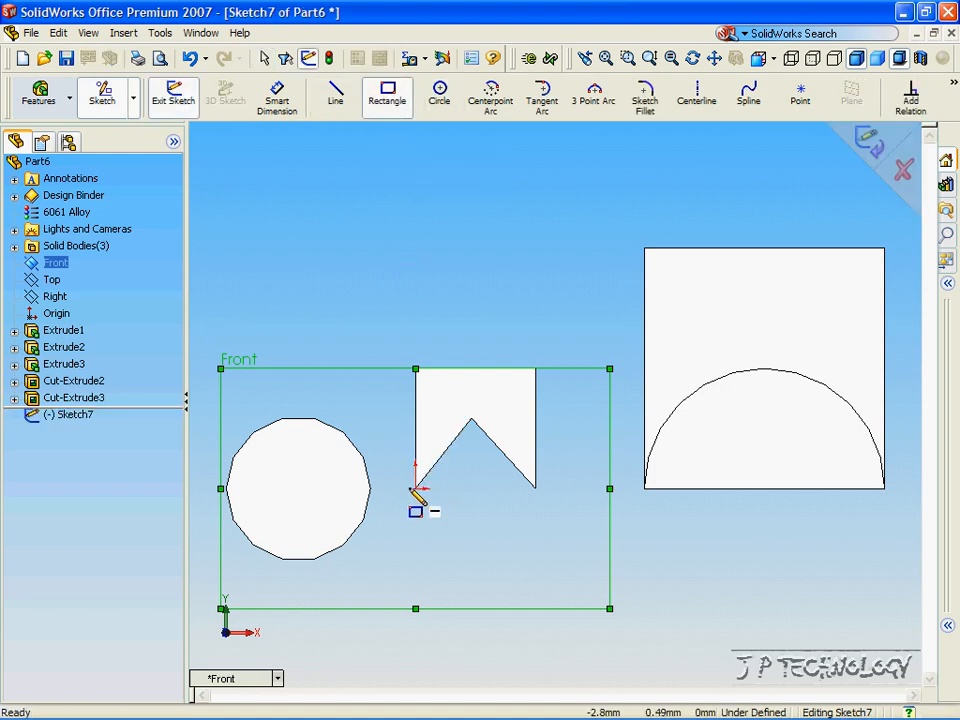
pyautogui.moveTo(388, 500)
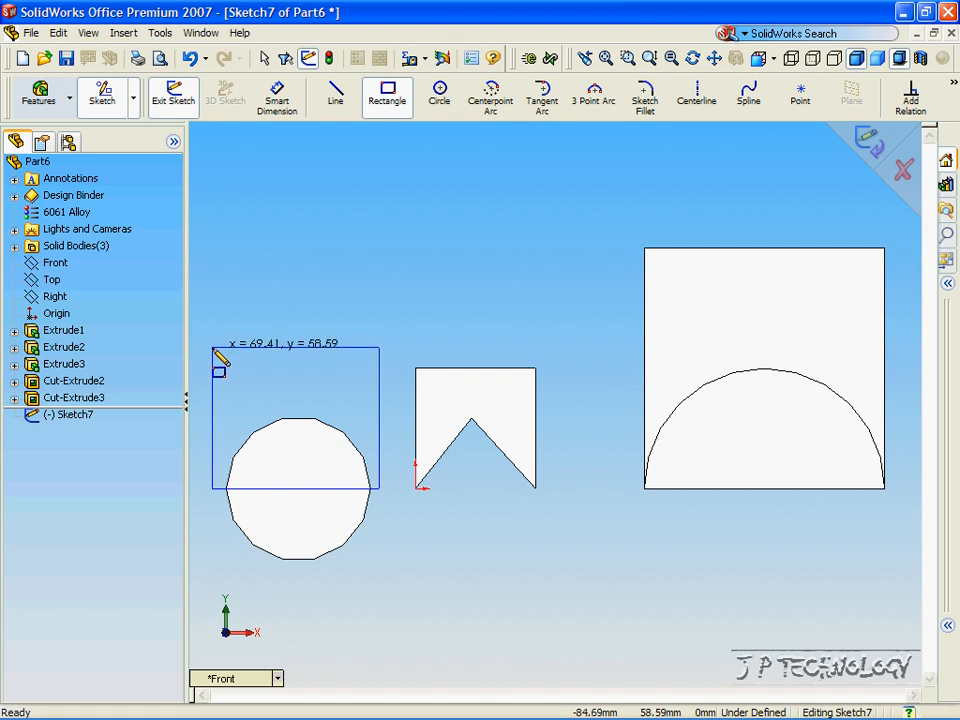
pyautogui.moveTo(222, 358)
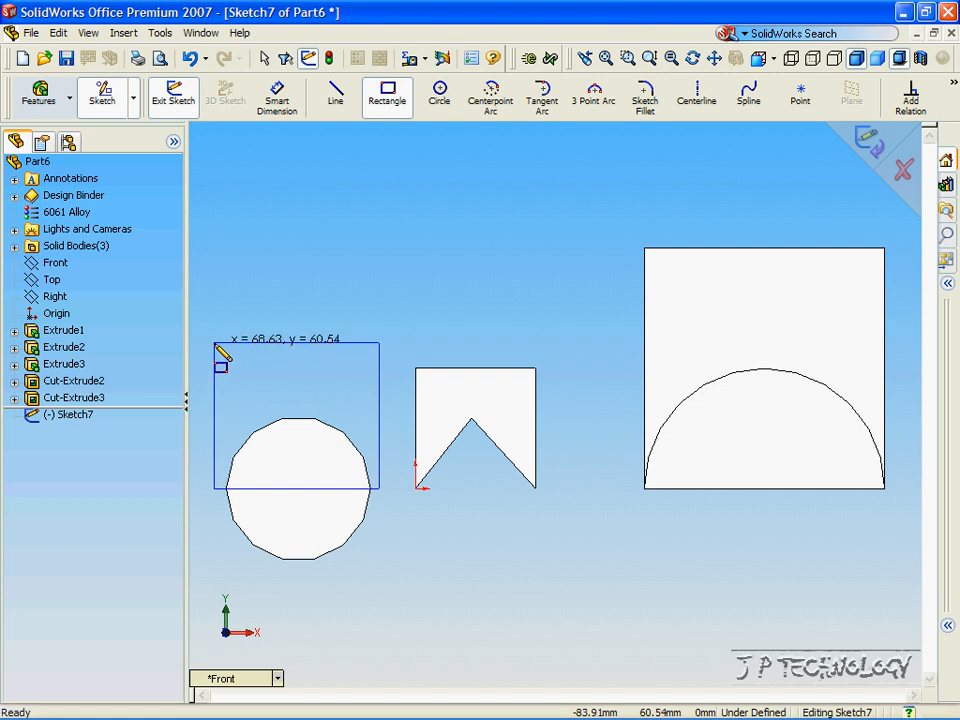
pyautogui.click(295, 343)
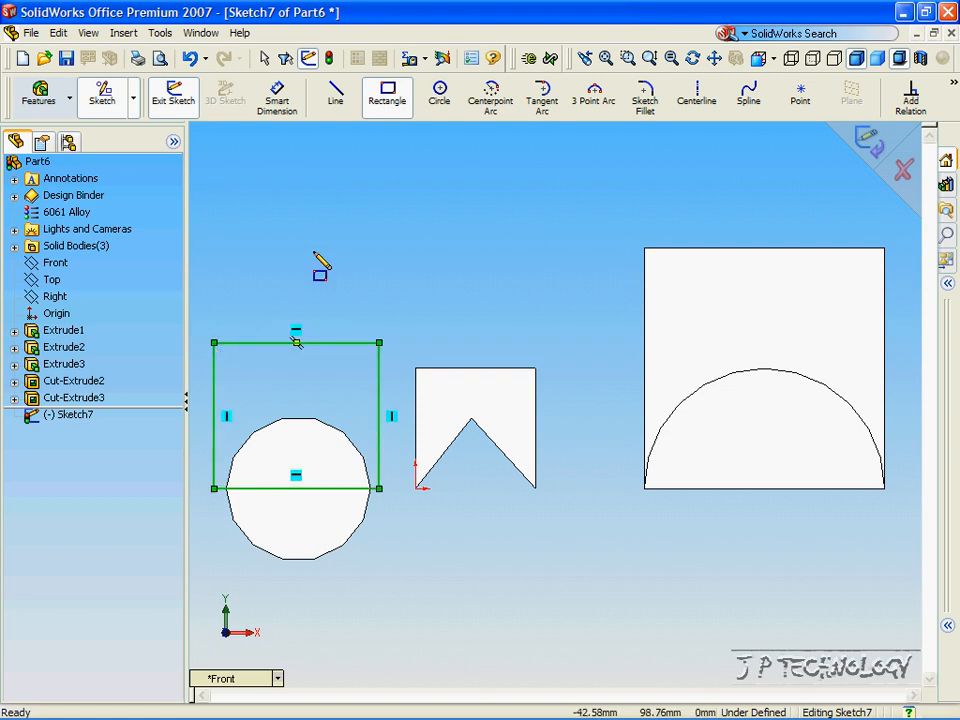
pyautogui.moveTo(909, 95)
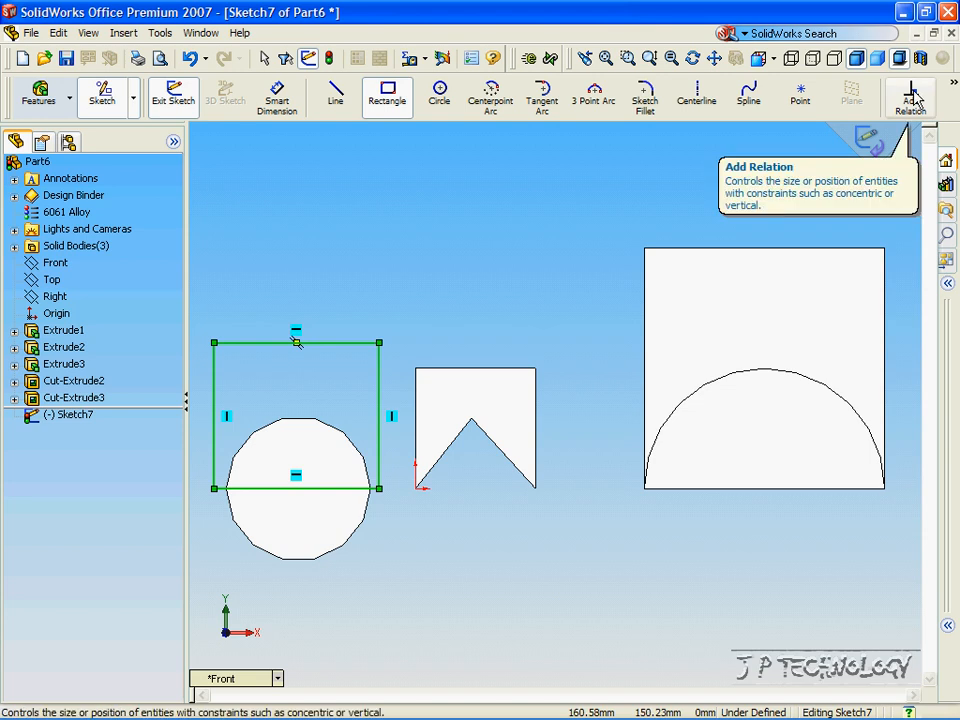
# Add an Equal relation between two of the rectangle's sides.
pyautogui.click(910, 95)
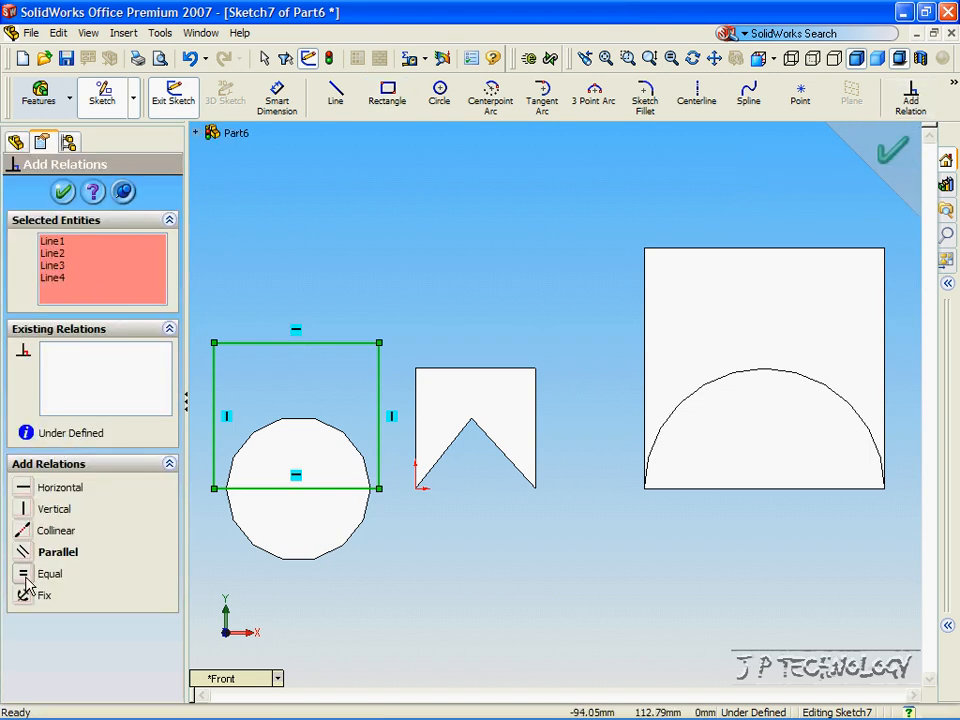
pyautogui.click(213, 415)
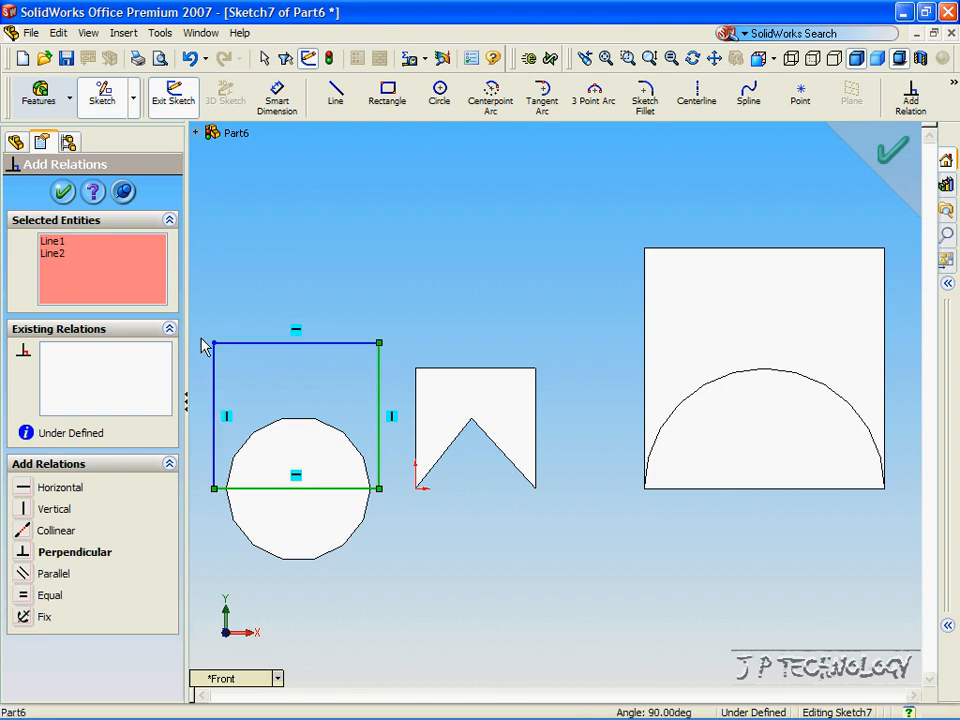
pyautogui.click(49, 595)
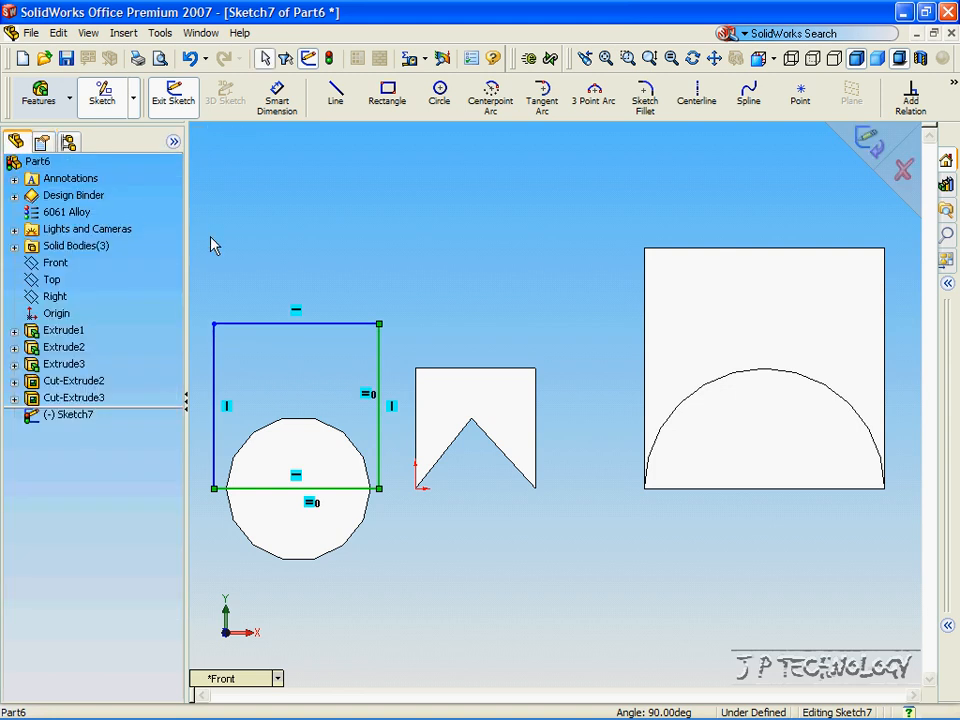
pyautogui.click(38, 95)
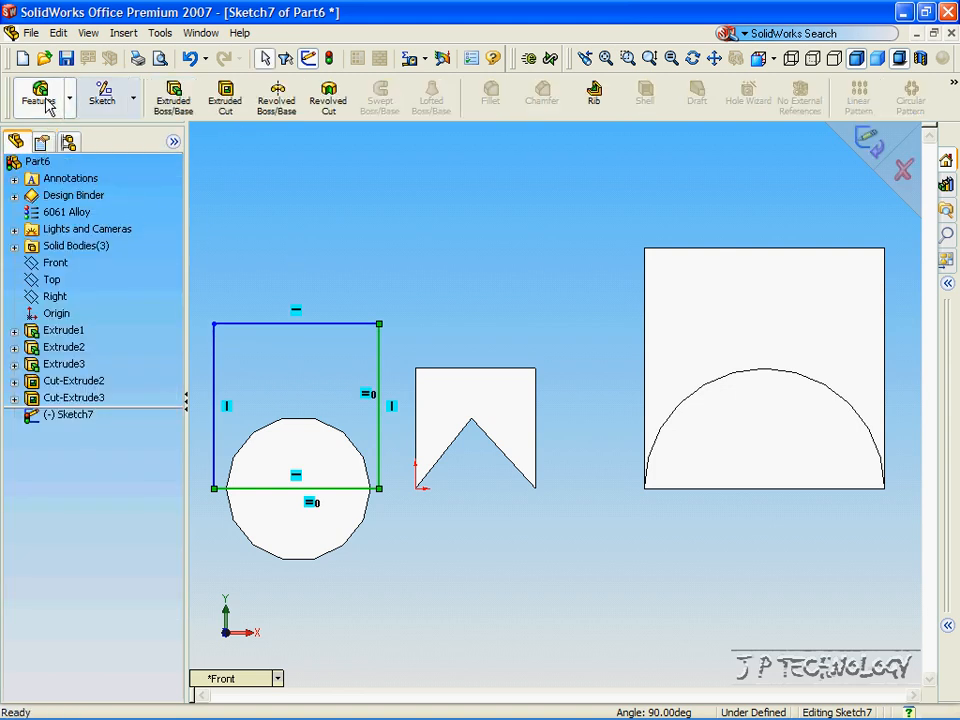
# Cut Sketch7's rectangle Up To Surface, limited by the cylinder's end face.
pyautogui.click(224, 95)
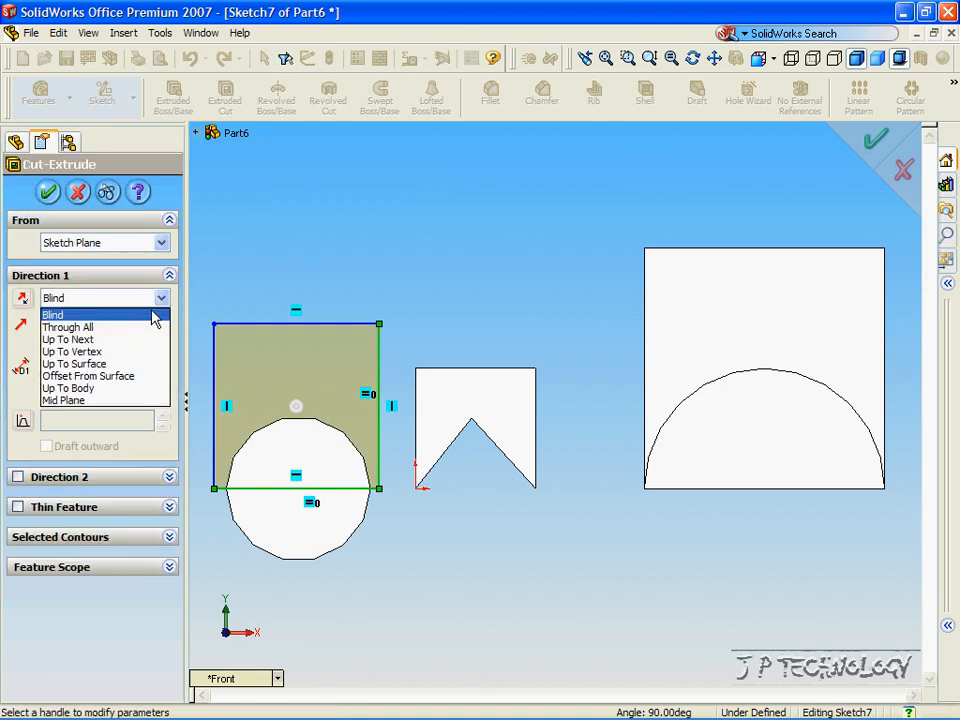
pyautogui.moveTo(118, 363)
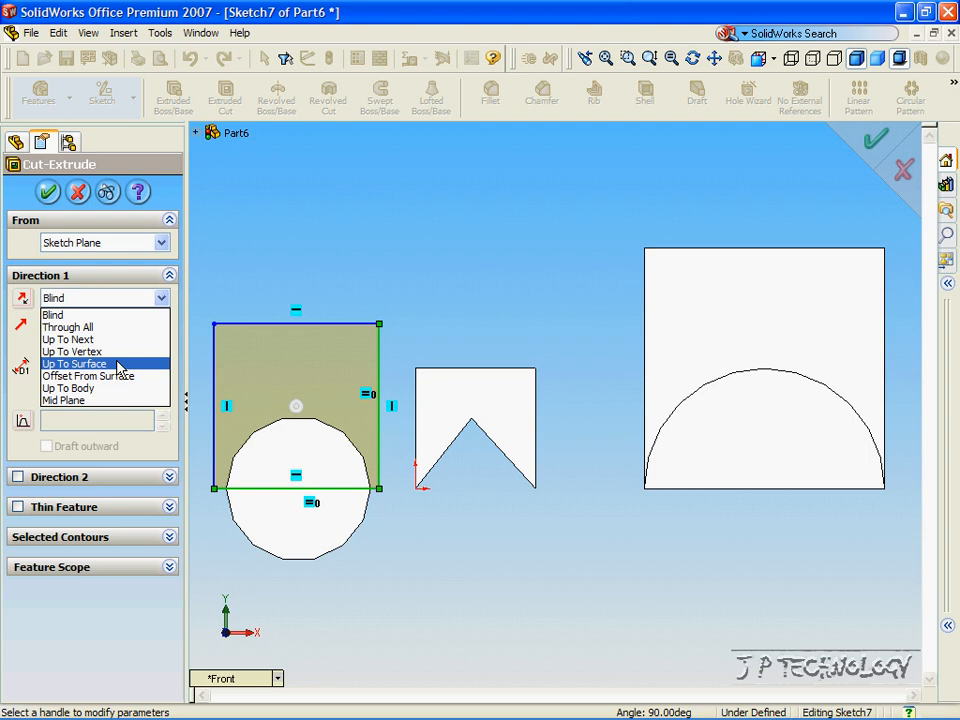
pyautogui.click(52, 315)
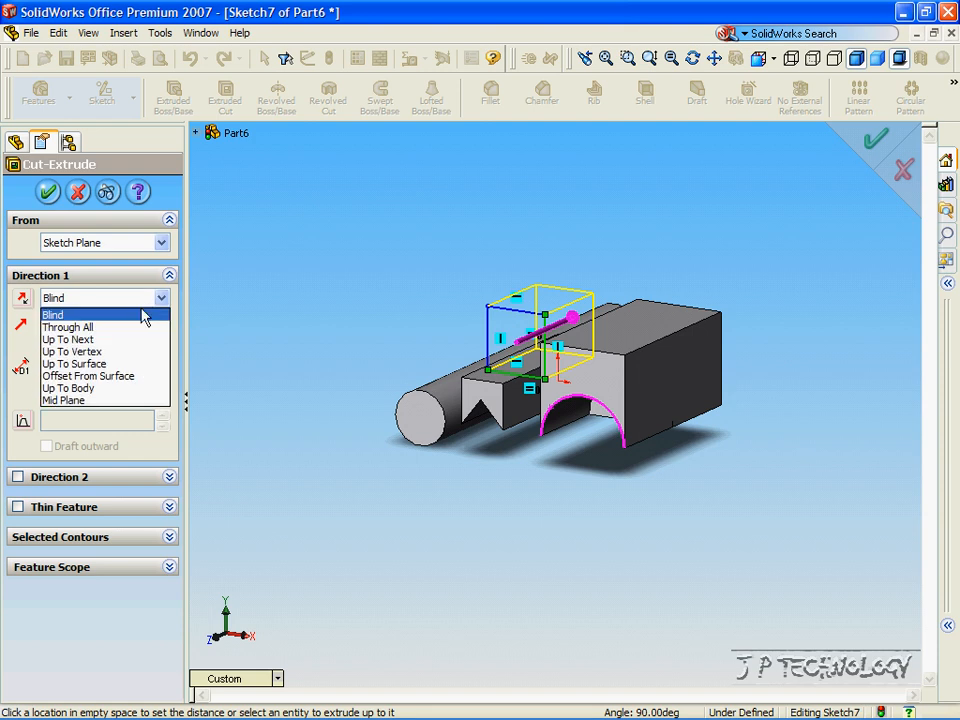
pyautogui.click(73, 363)
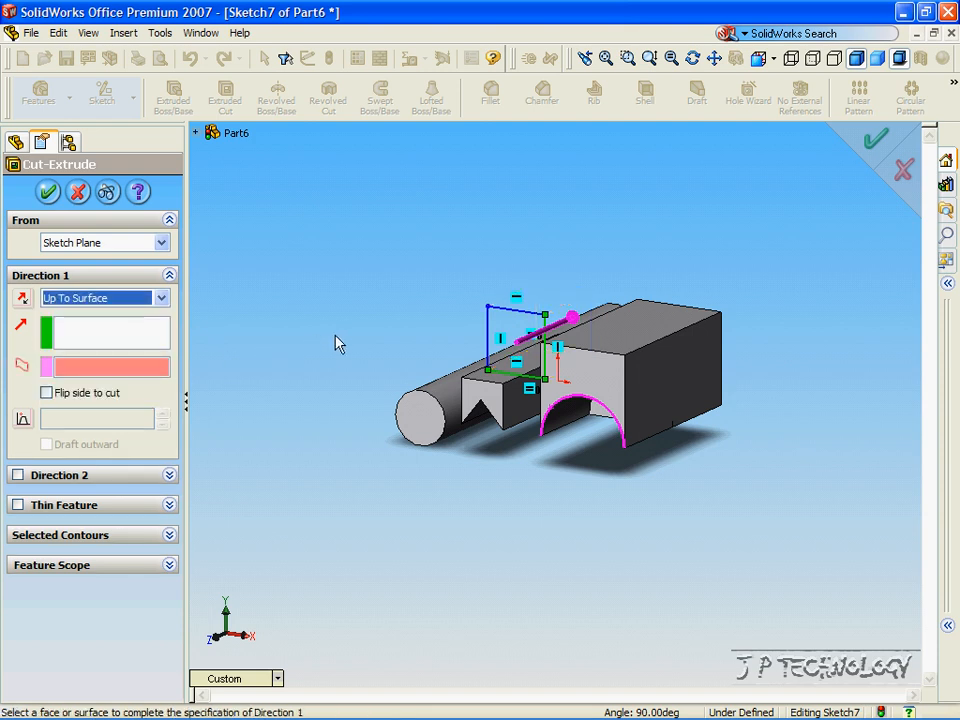
pyautogui.moveTo(398, 388)
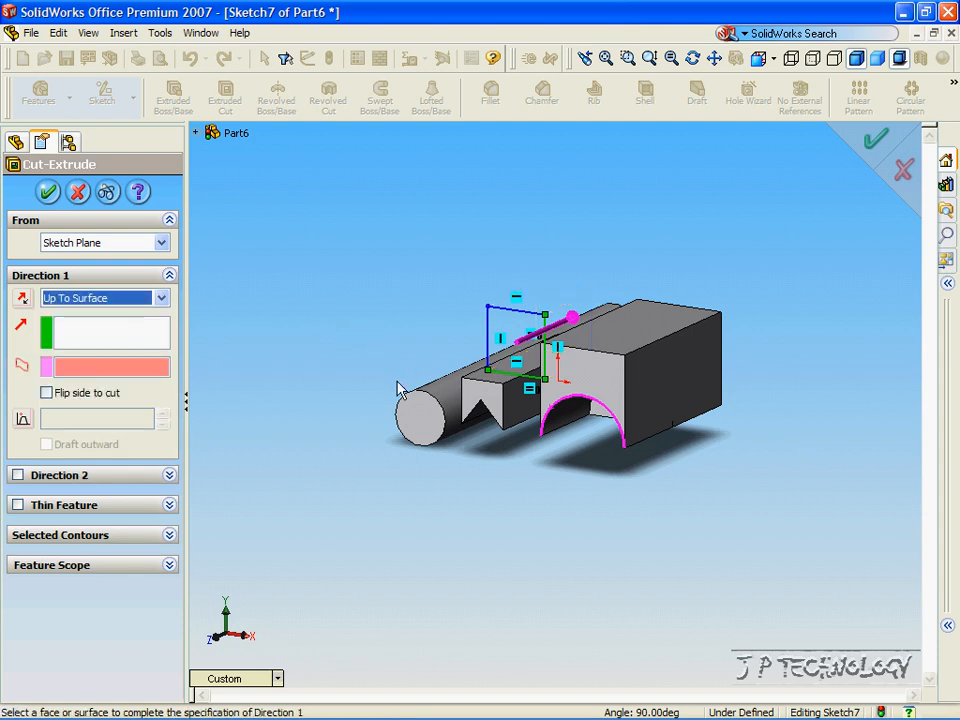
pyautogui.click(420, 410)
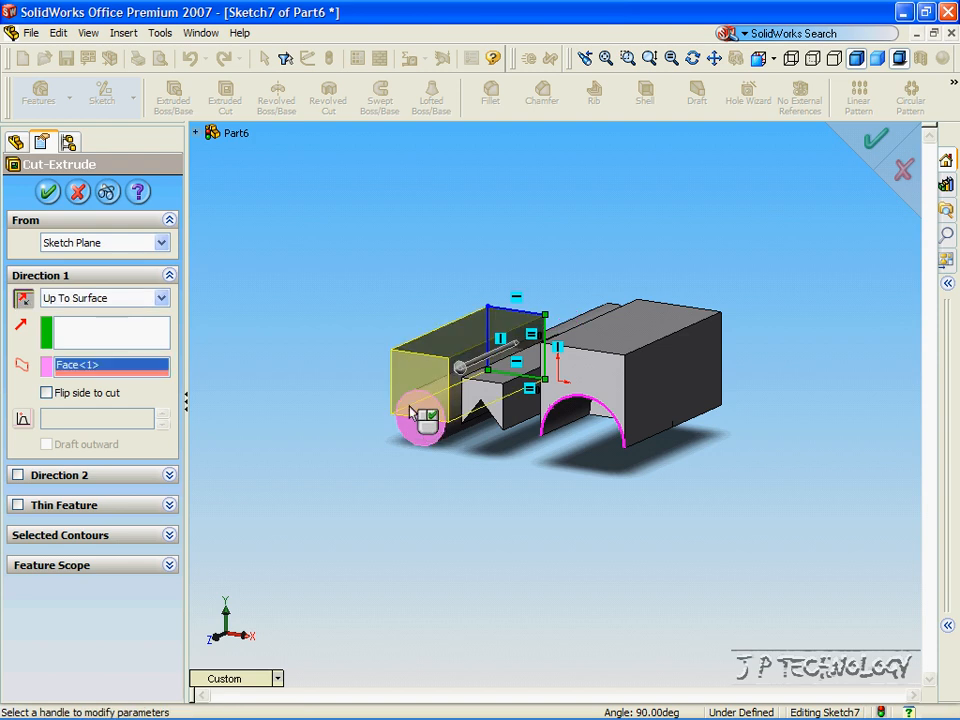
pyautogui.moveTo(600, 380); pyautogui.dragTo(520, 330)
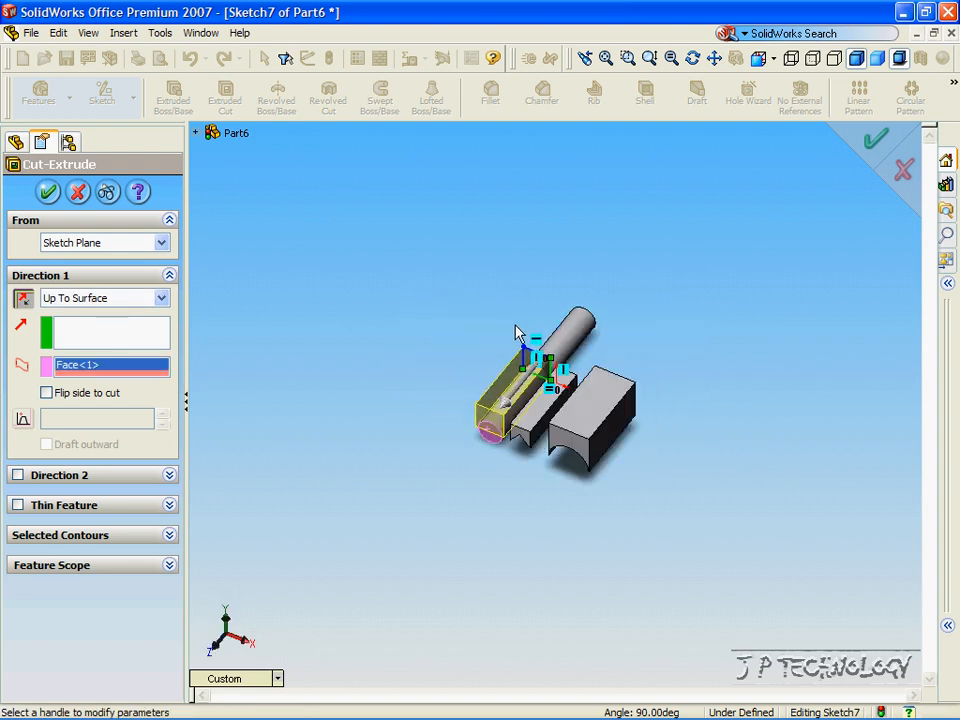
pyautogui.moveTo(560, 390); pyautogui.dragTo(580, 370)
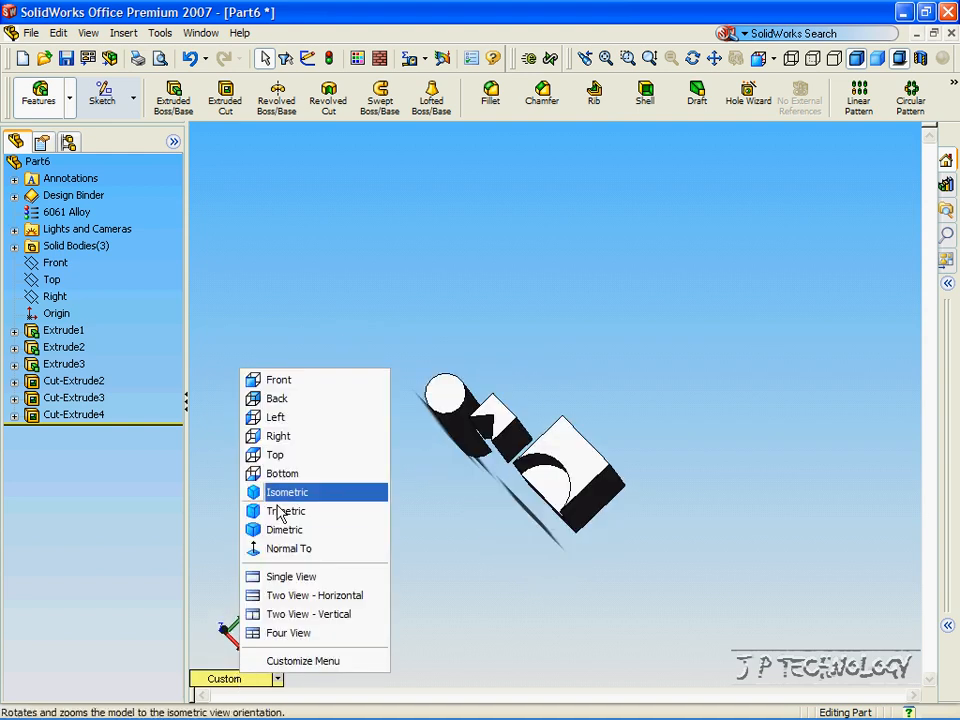
# In Front view, draw a small circle at the cylinder's centre.
pyautogui.click(278, 379)
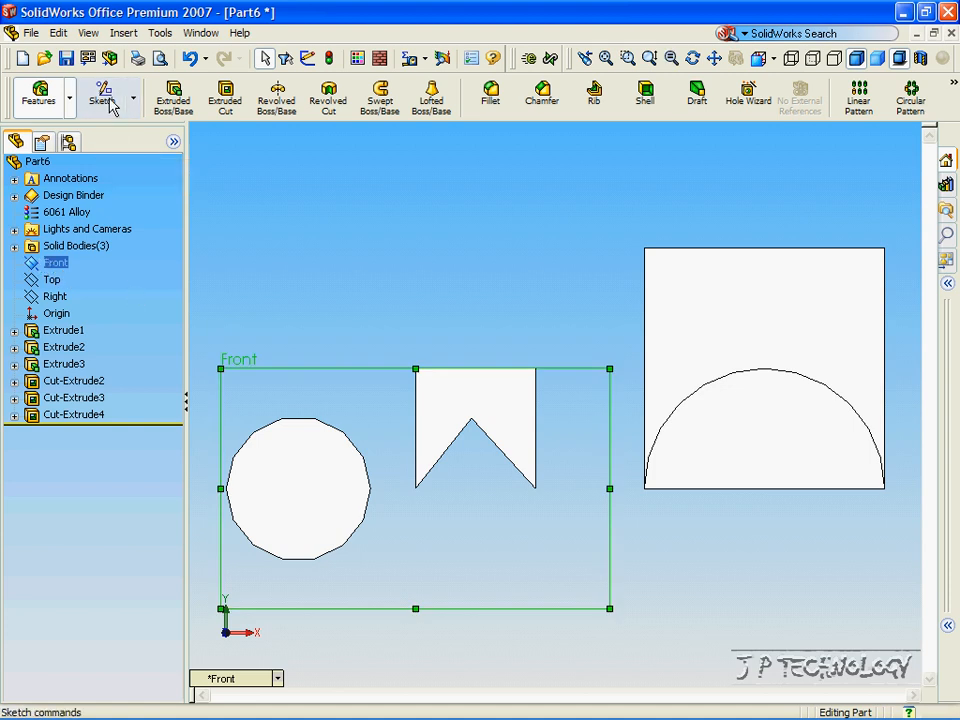
pyautogui.click(438, 92)
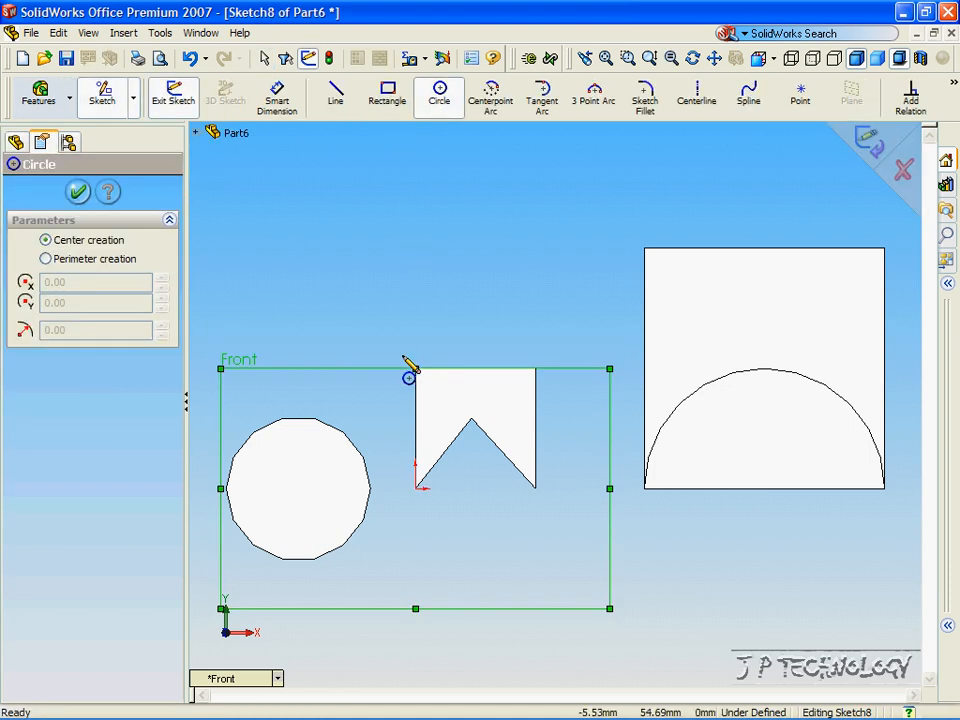
pyautogui.moveTo(333, 510)
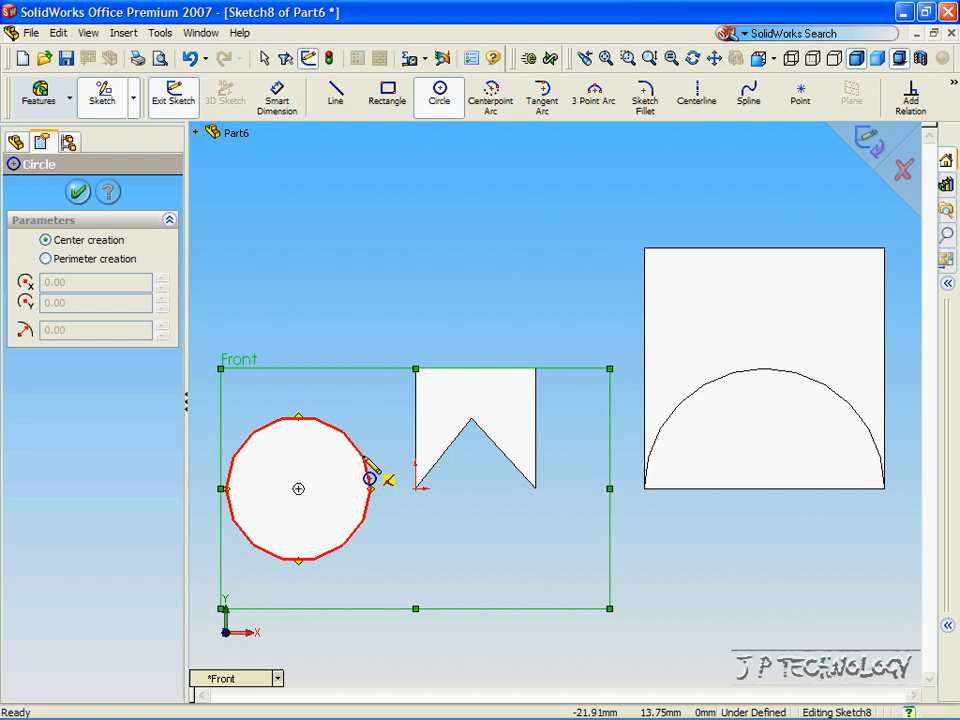
pyautogui.moveTo(303, 510)
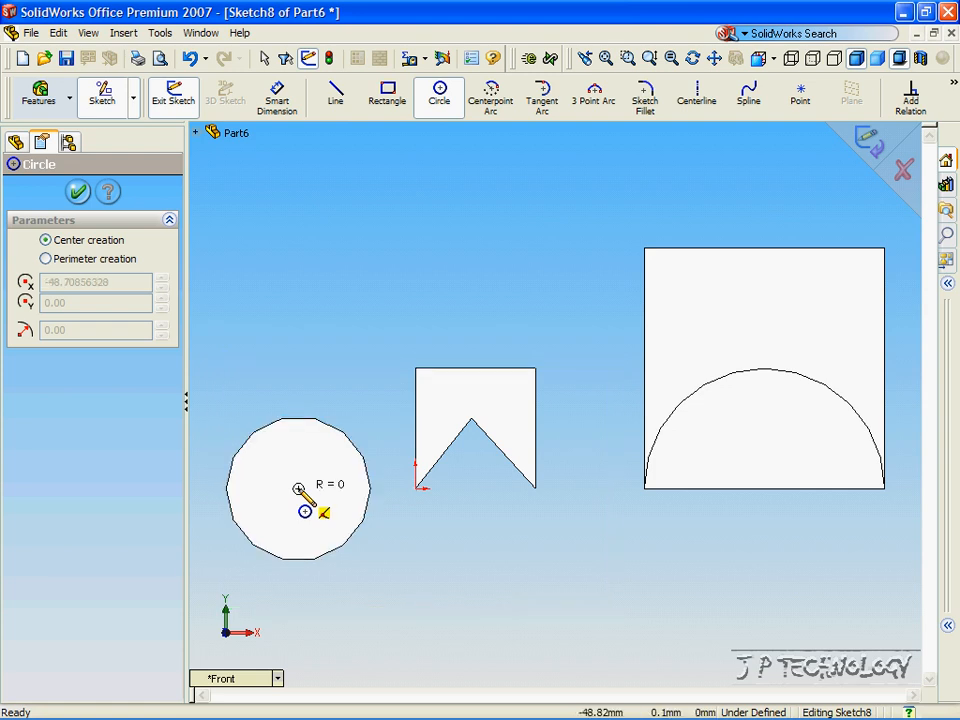
pyautogui.click(299, 490)
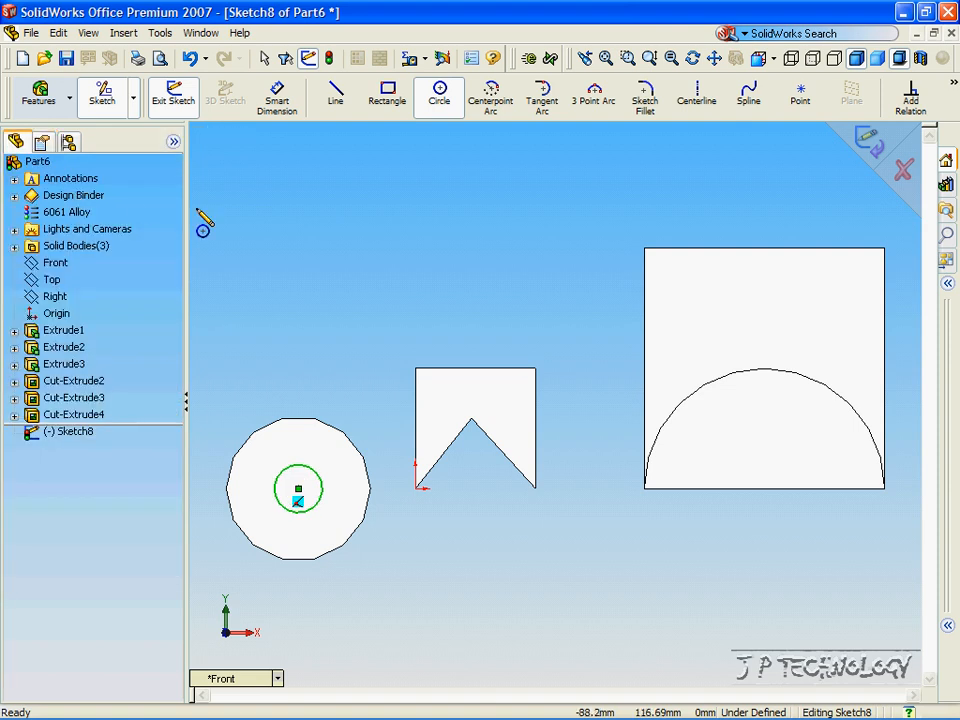
pyautogui.moveTo(38, 95)
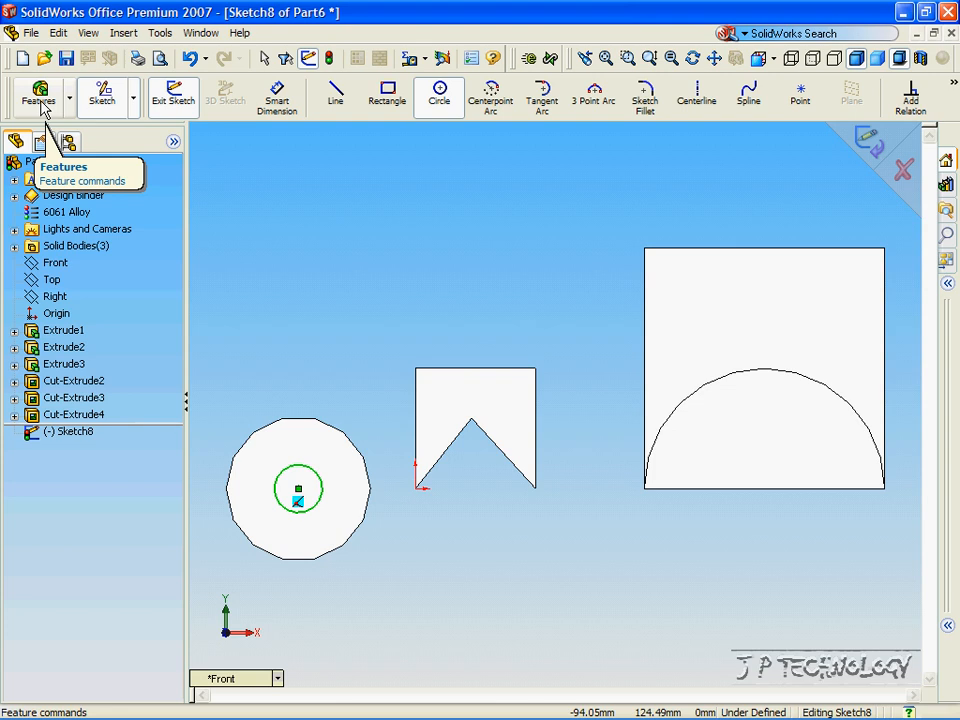
# Start an extruded cut from the small circle with a Mid Plane end condition.
pyautogui.click(38, 97)
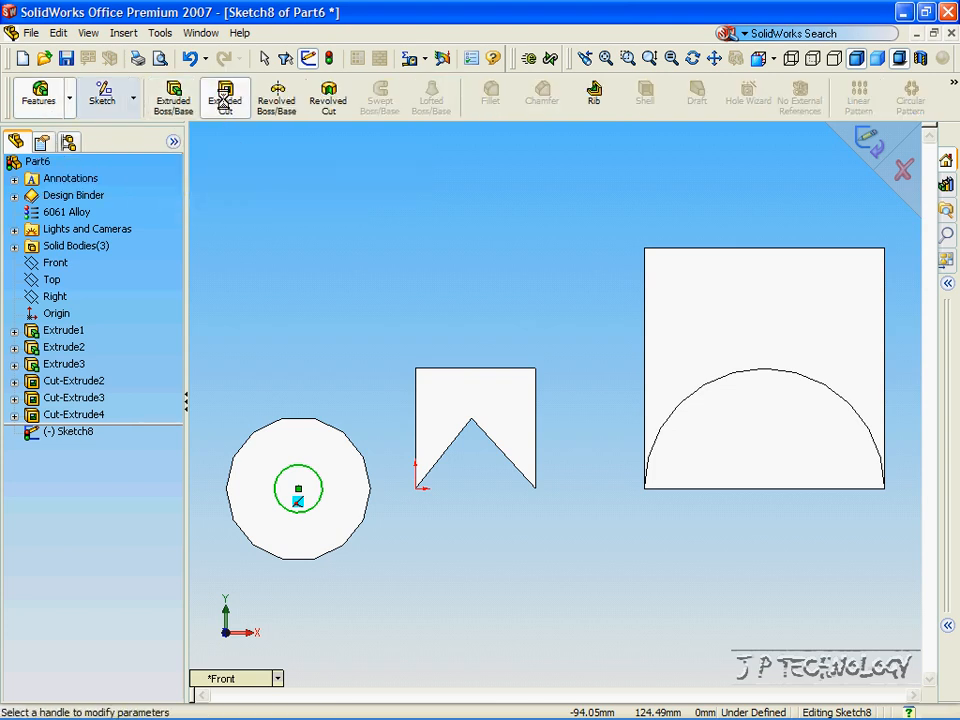
pyautogui.click(224, 95)
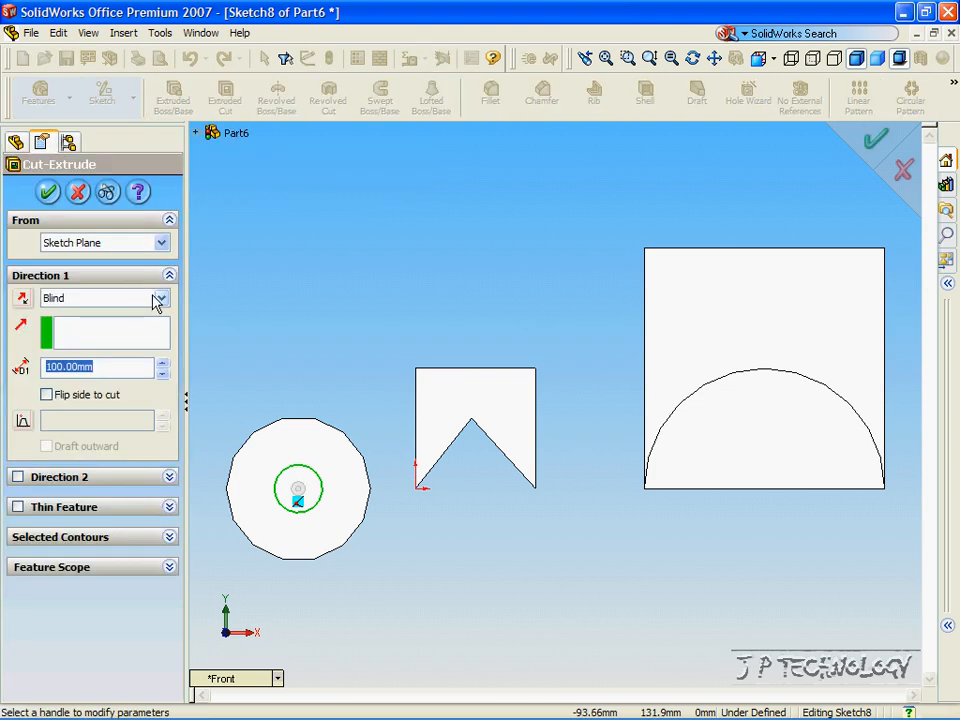
pyautogui.click(155, 297)
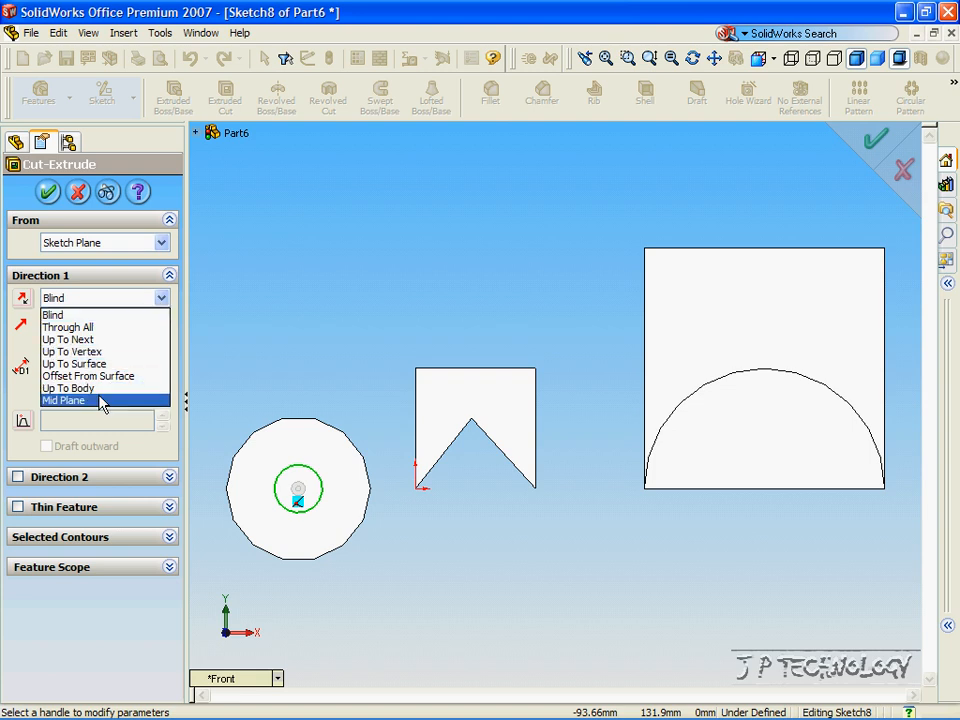
pyautogui.click(65, 400)
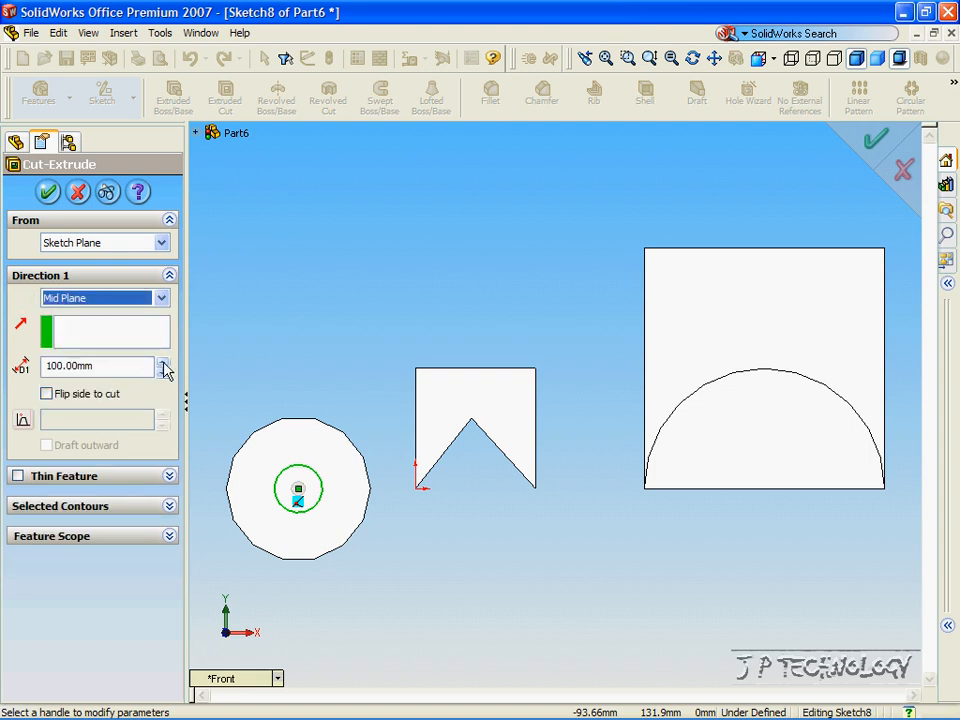
pyautogui.moveTo(331, 257)
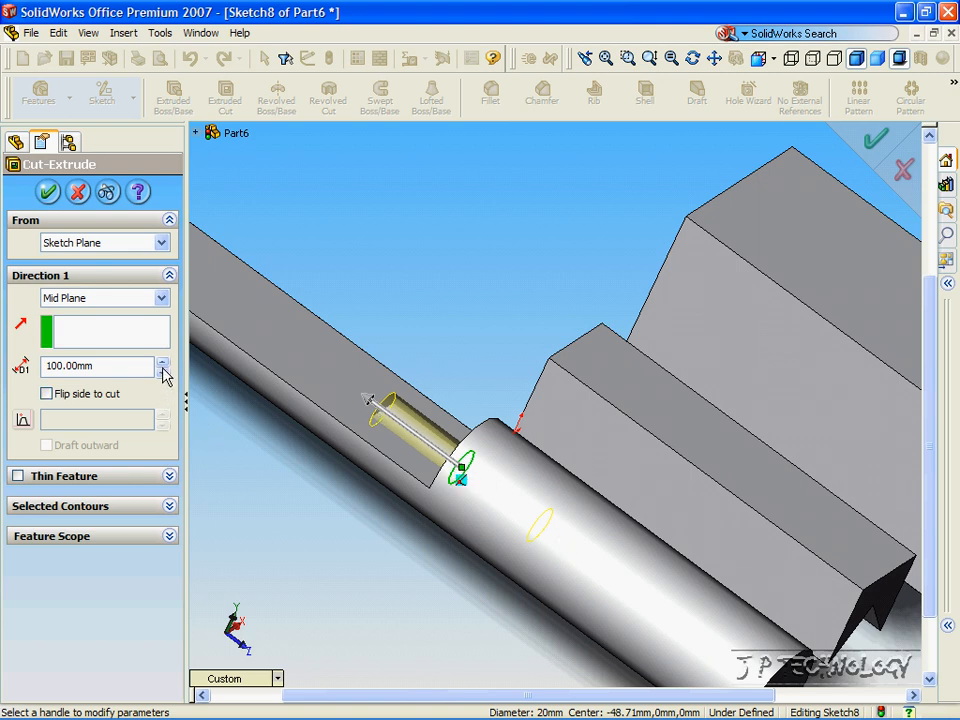
# Set the mid-plane cut depth to 400 mm and confirm Cut-Extrude5.
pyautogui.click(163, 360)
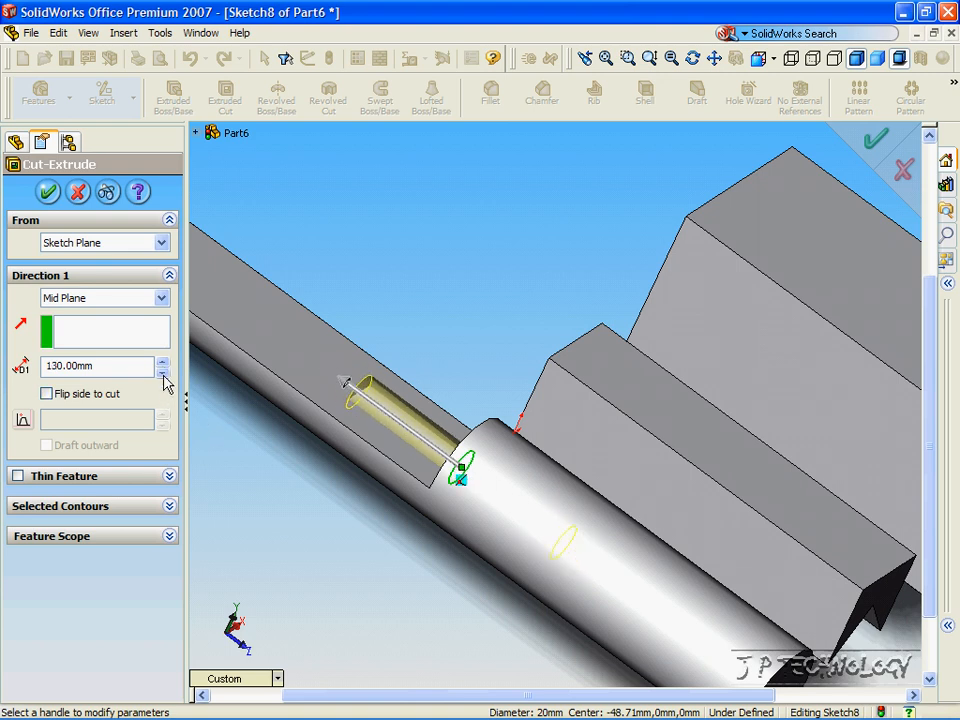
pyautogui.click(162, 372)
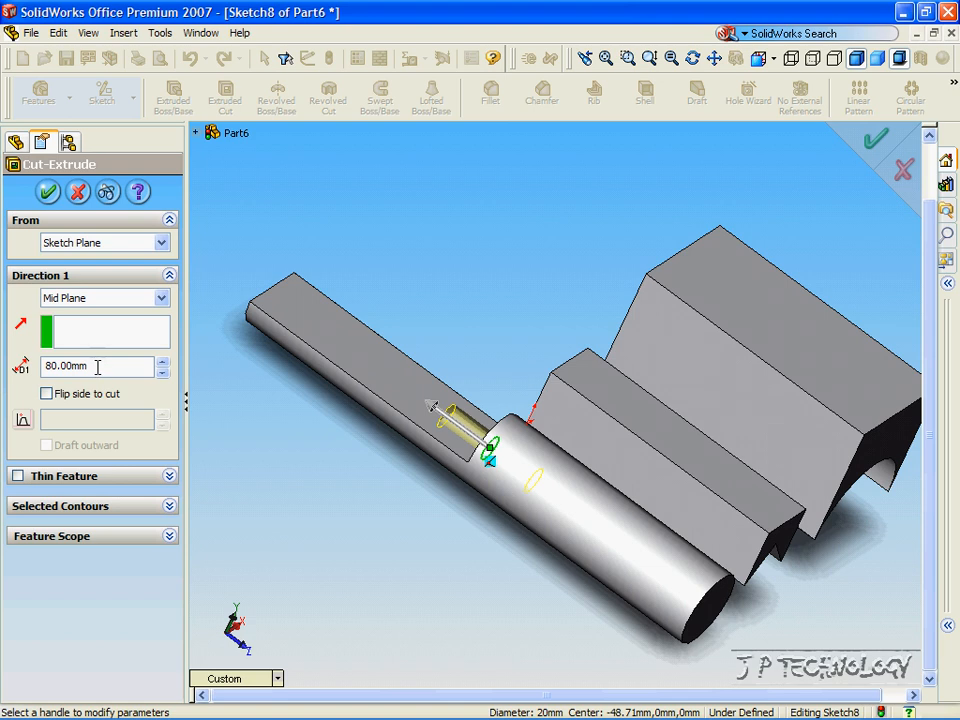
pyautogui.tripleClick(90, 366)
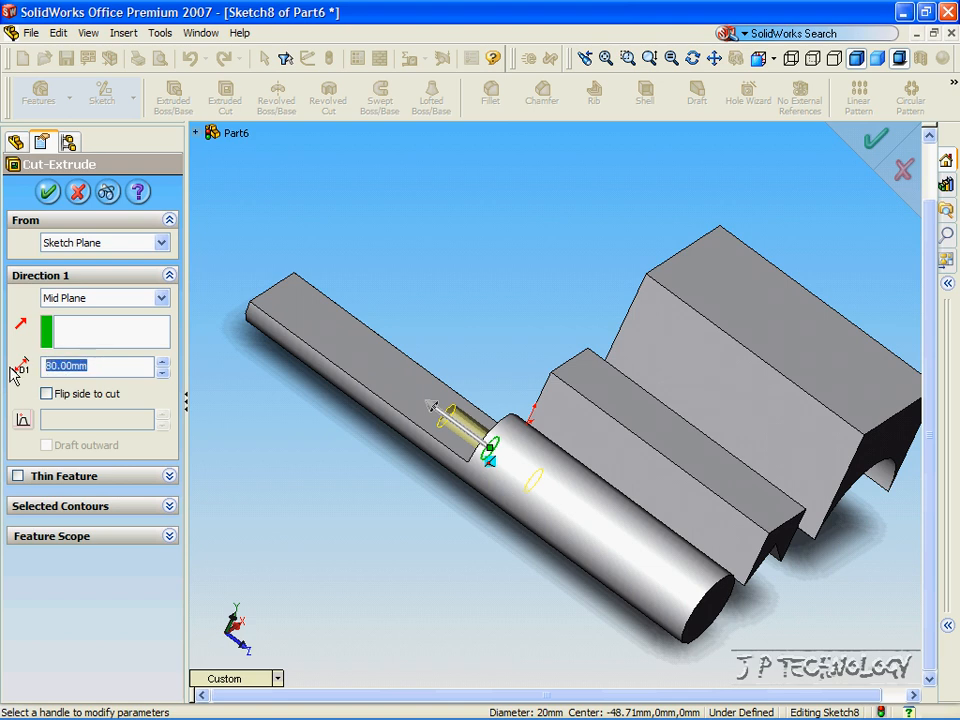
pyautogui.write('400.00mm')
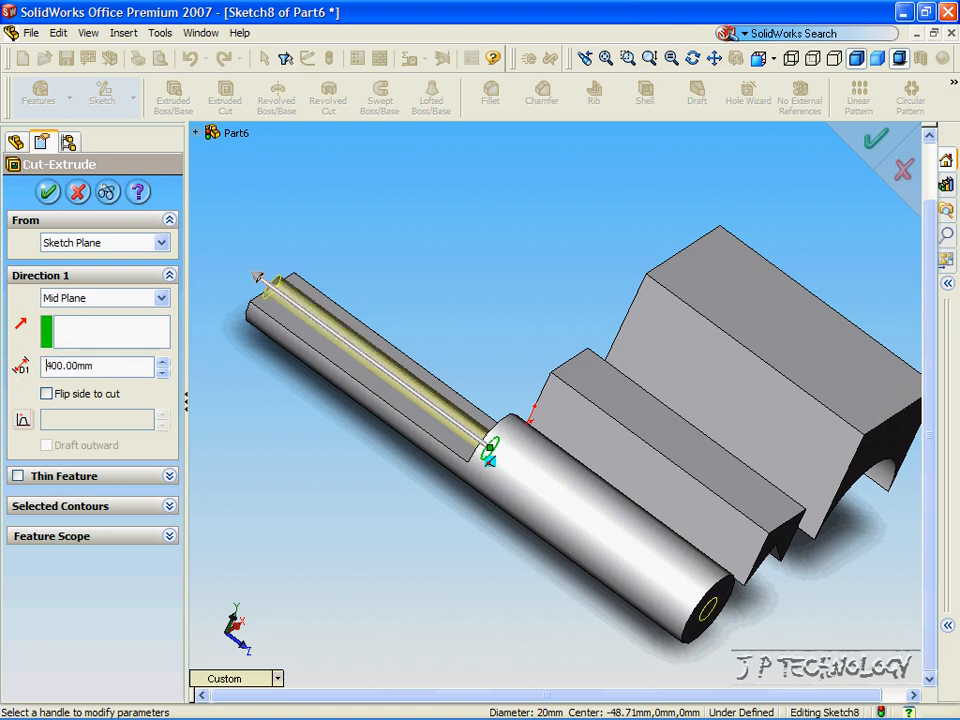
pyautogui.moveTo(338, 338)
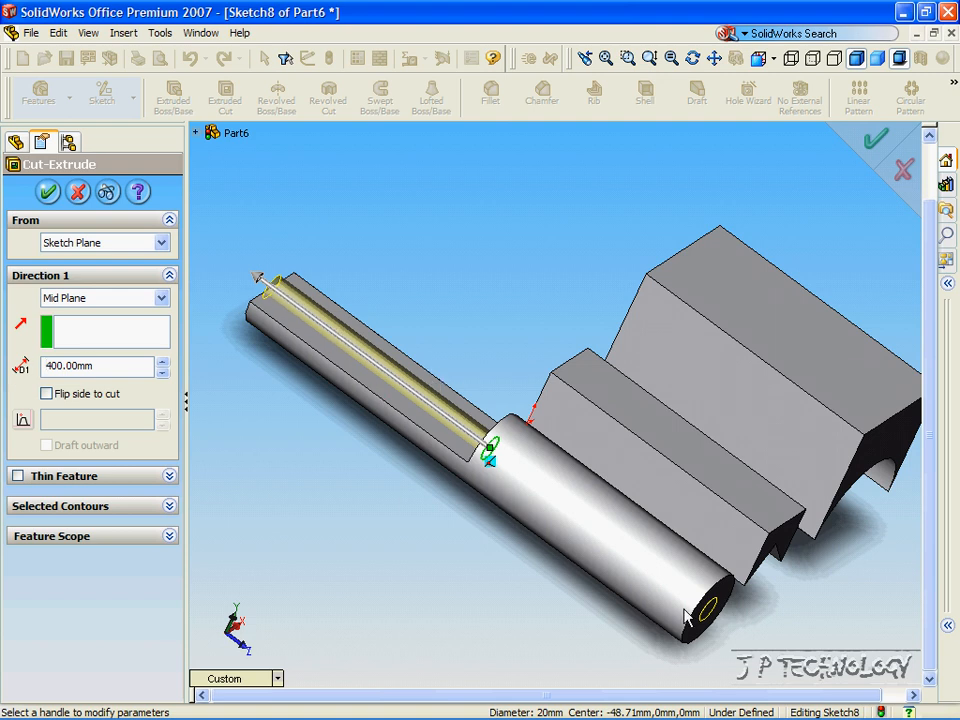
pyautogui.moveTo(550, 537)
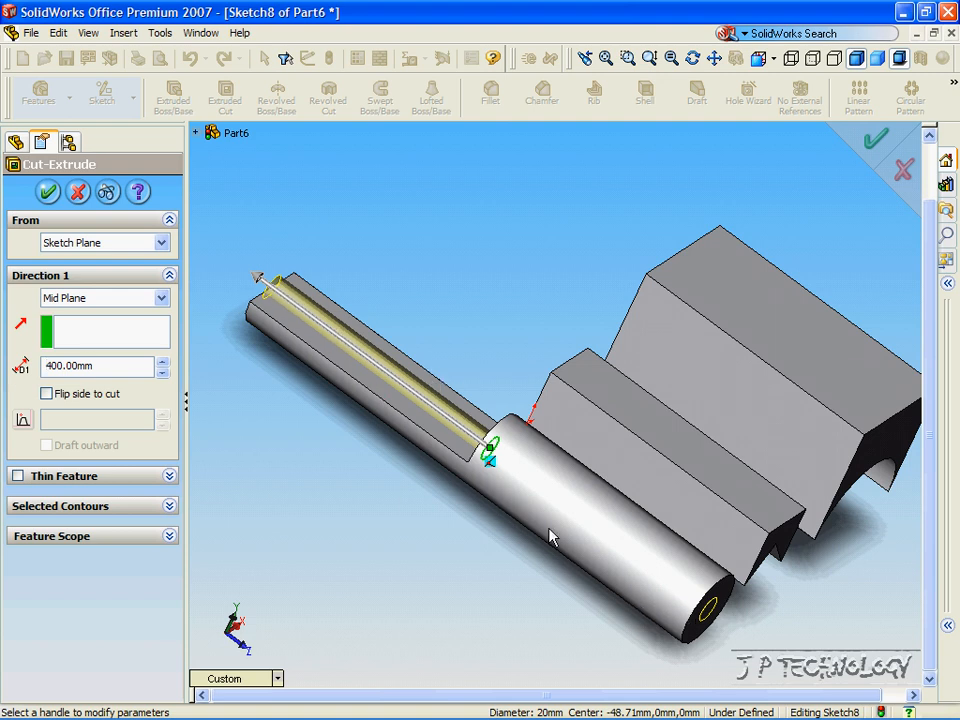
pyautogui.moveTo(35, 230)
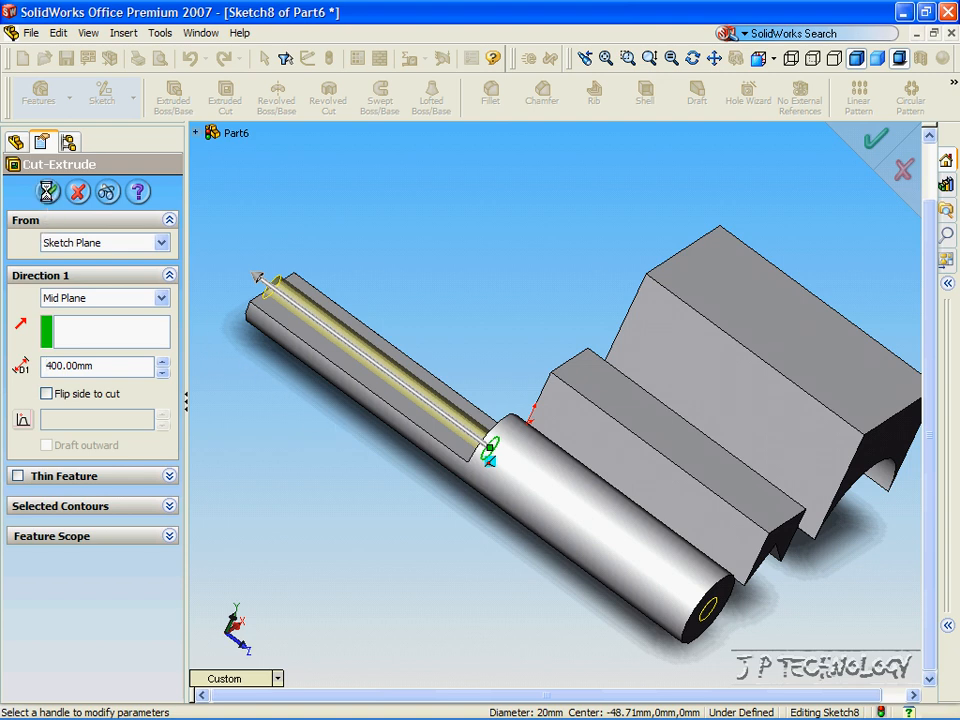
pyautogui.click(874, 138)
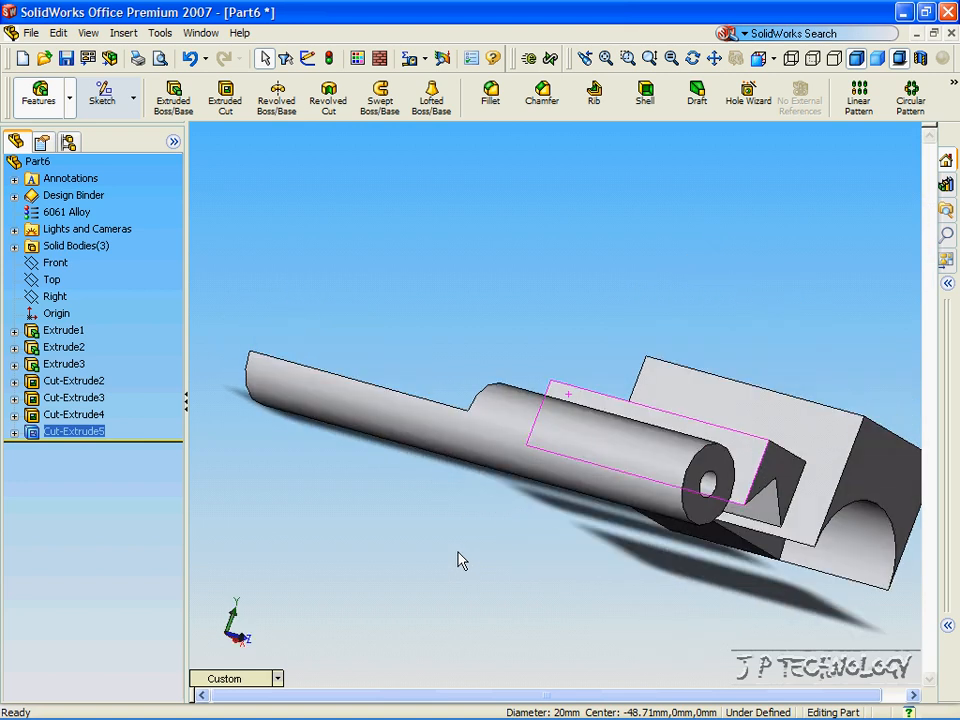